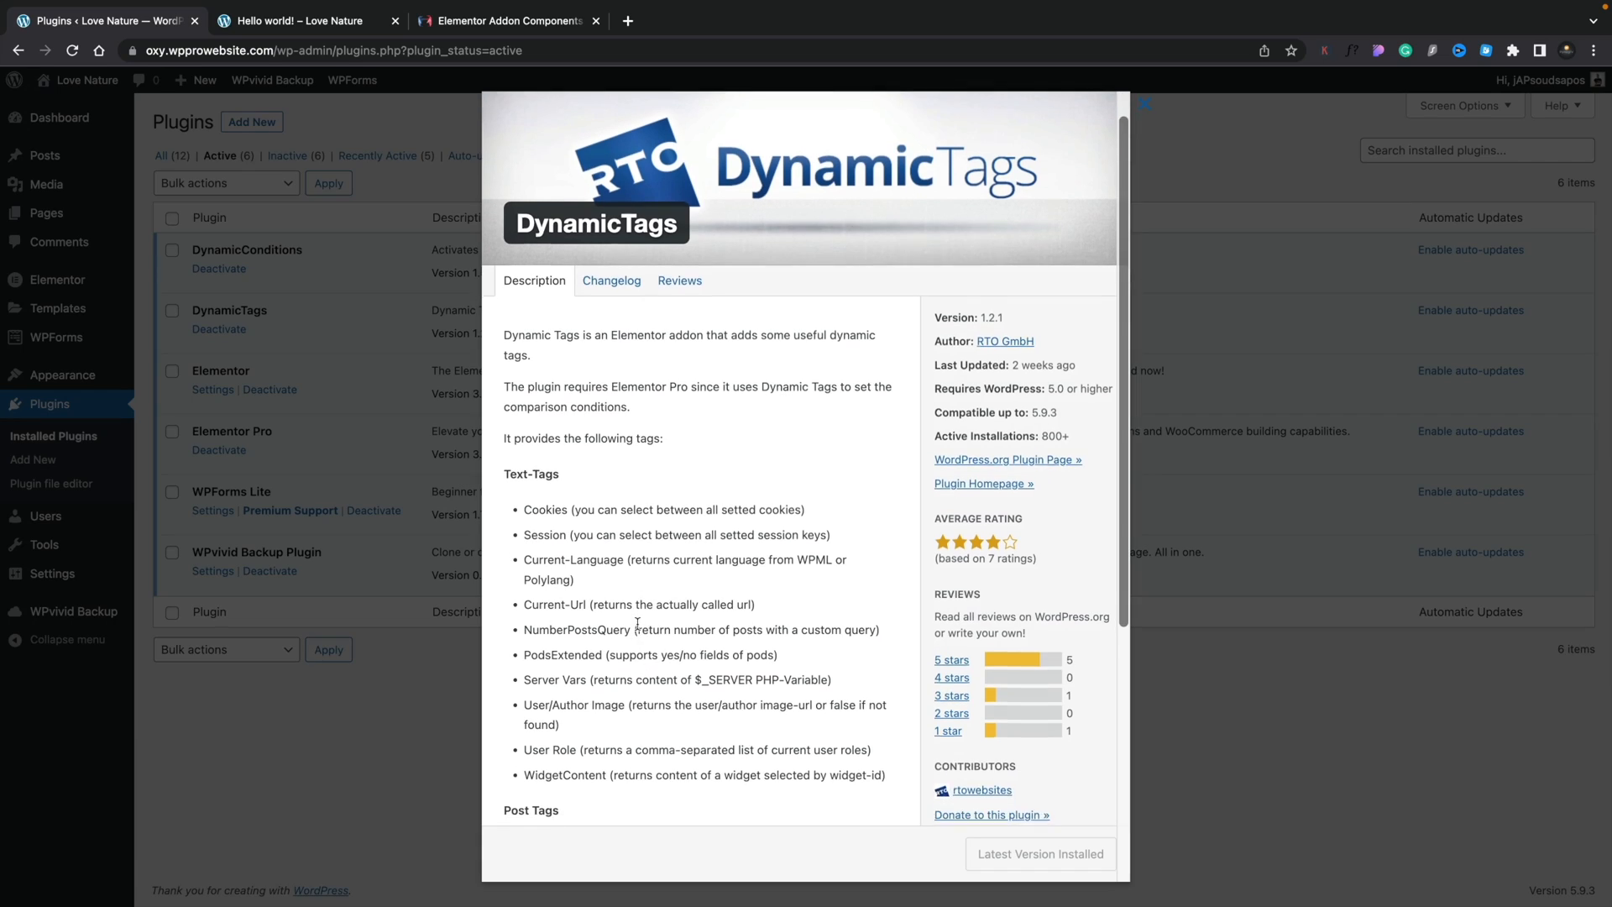
- Scroll through the plugin details, then close the details popup
scroll("down", 3)
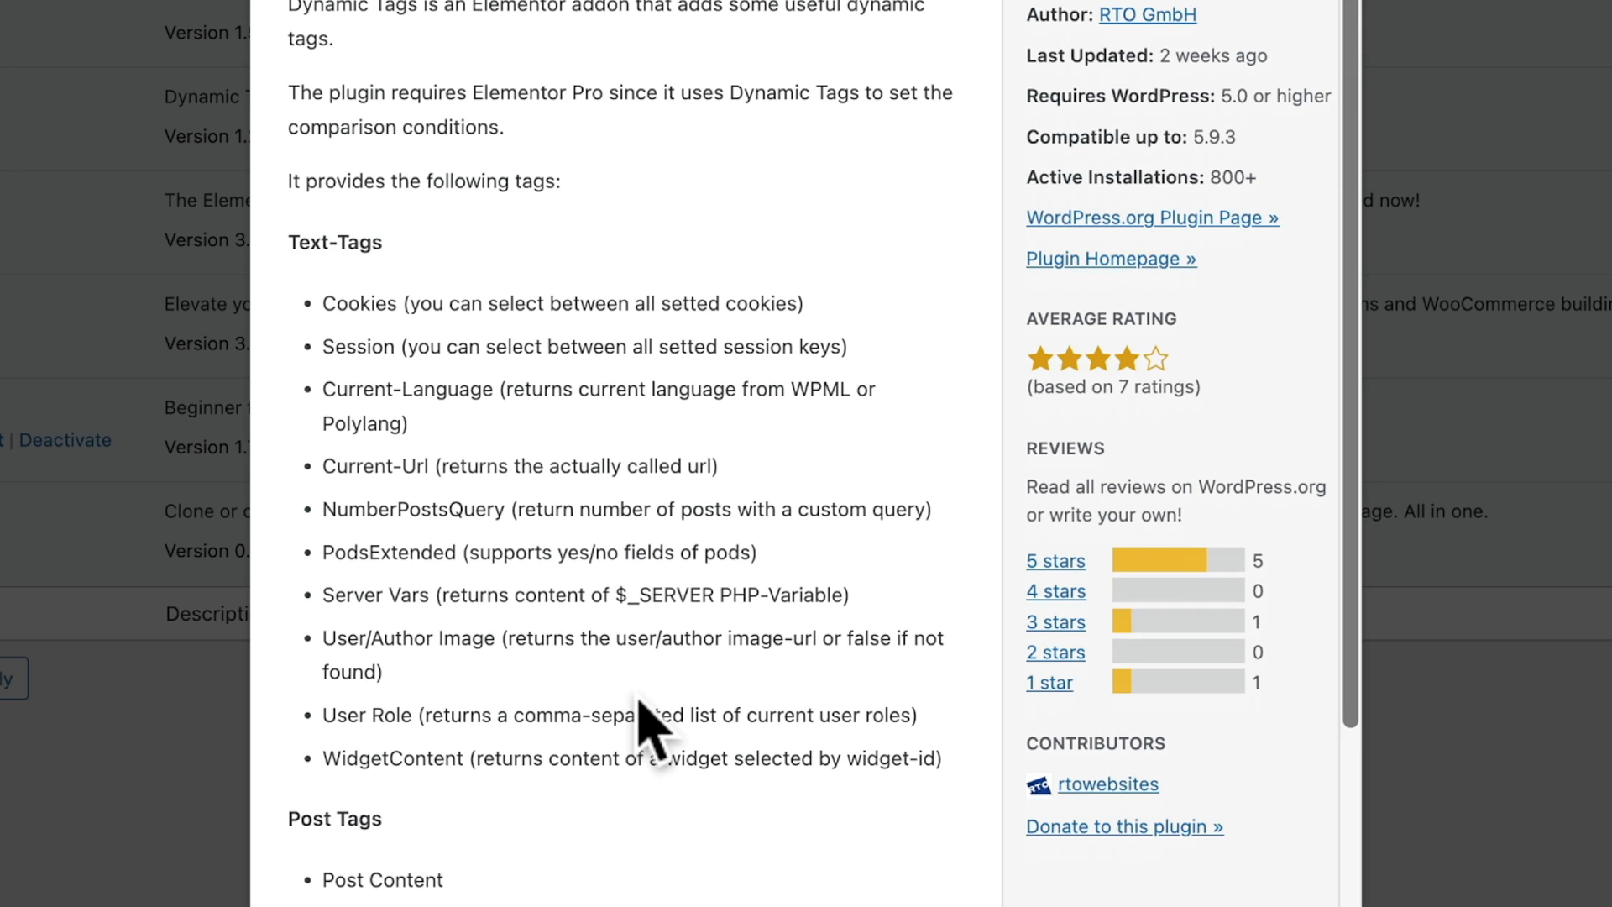
scroll("down", 3)
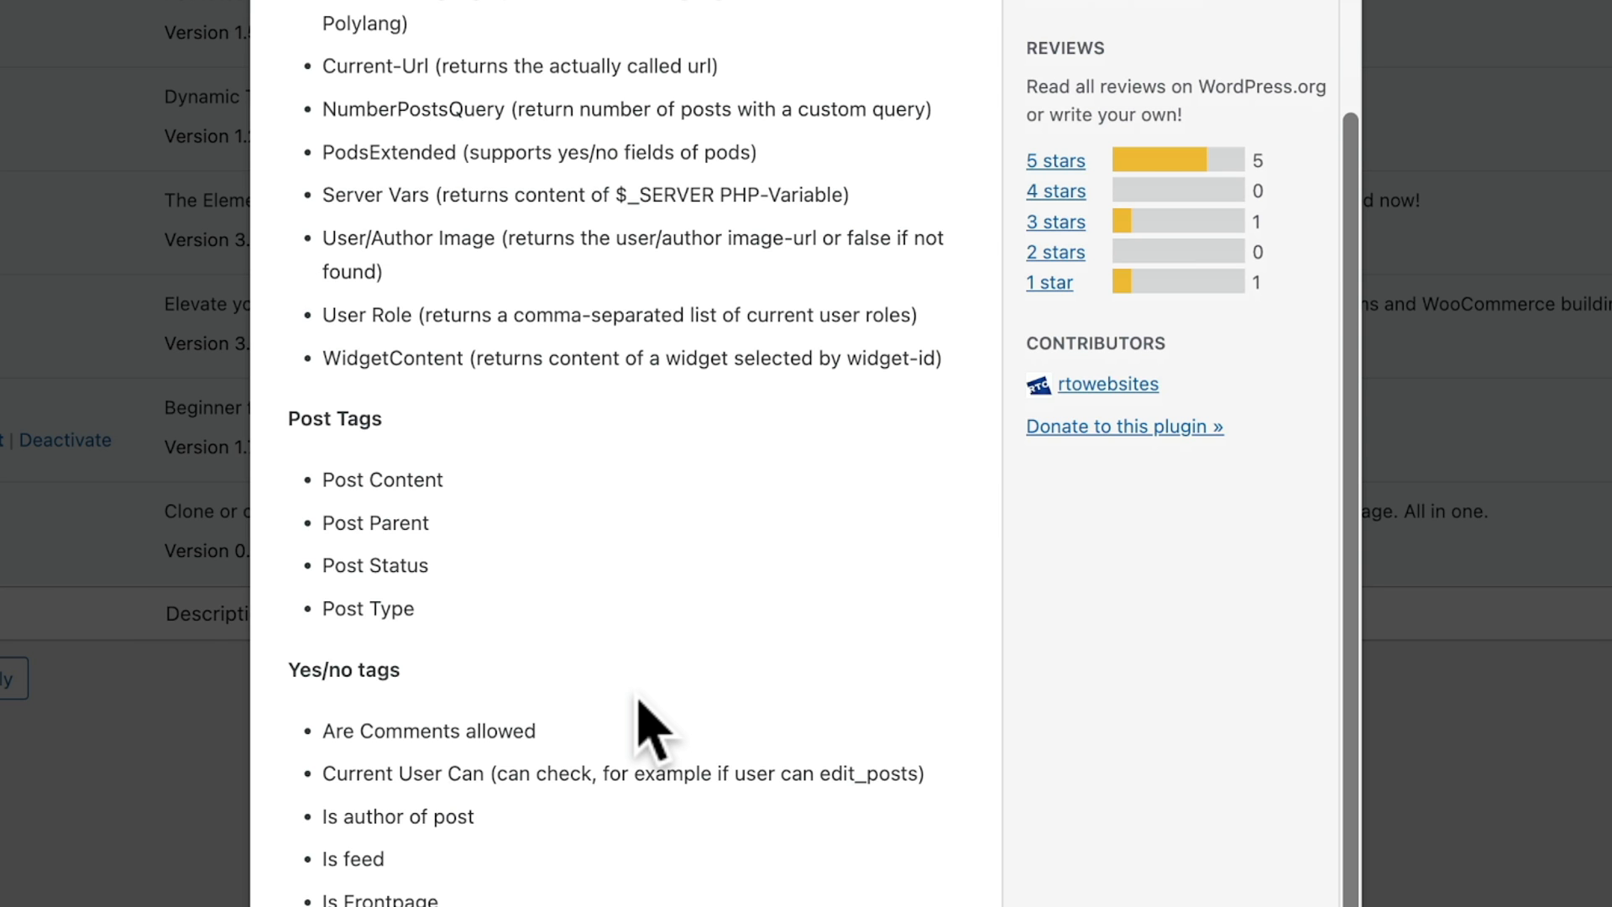
scroll("down", 3)
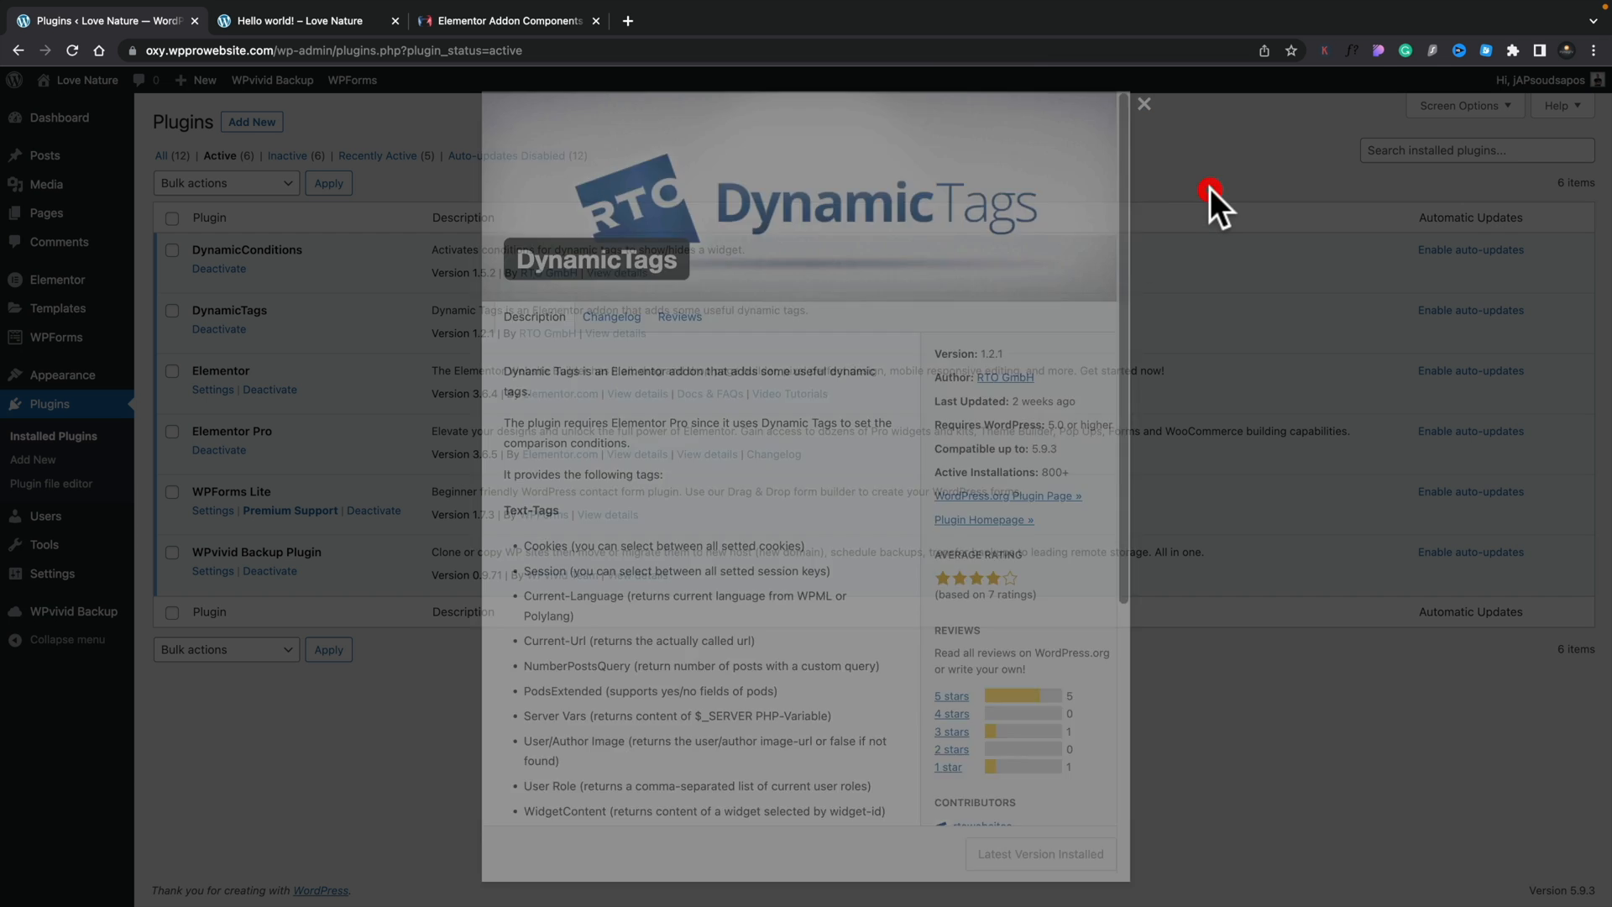
left_click(1143, 104)
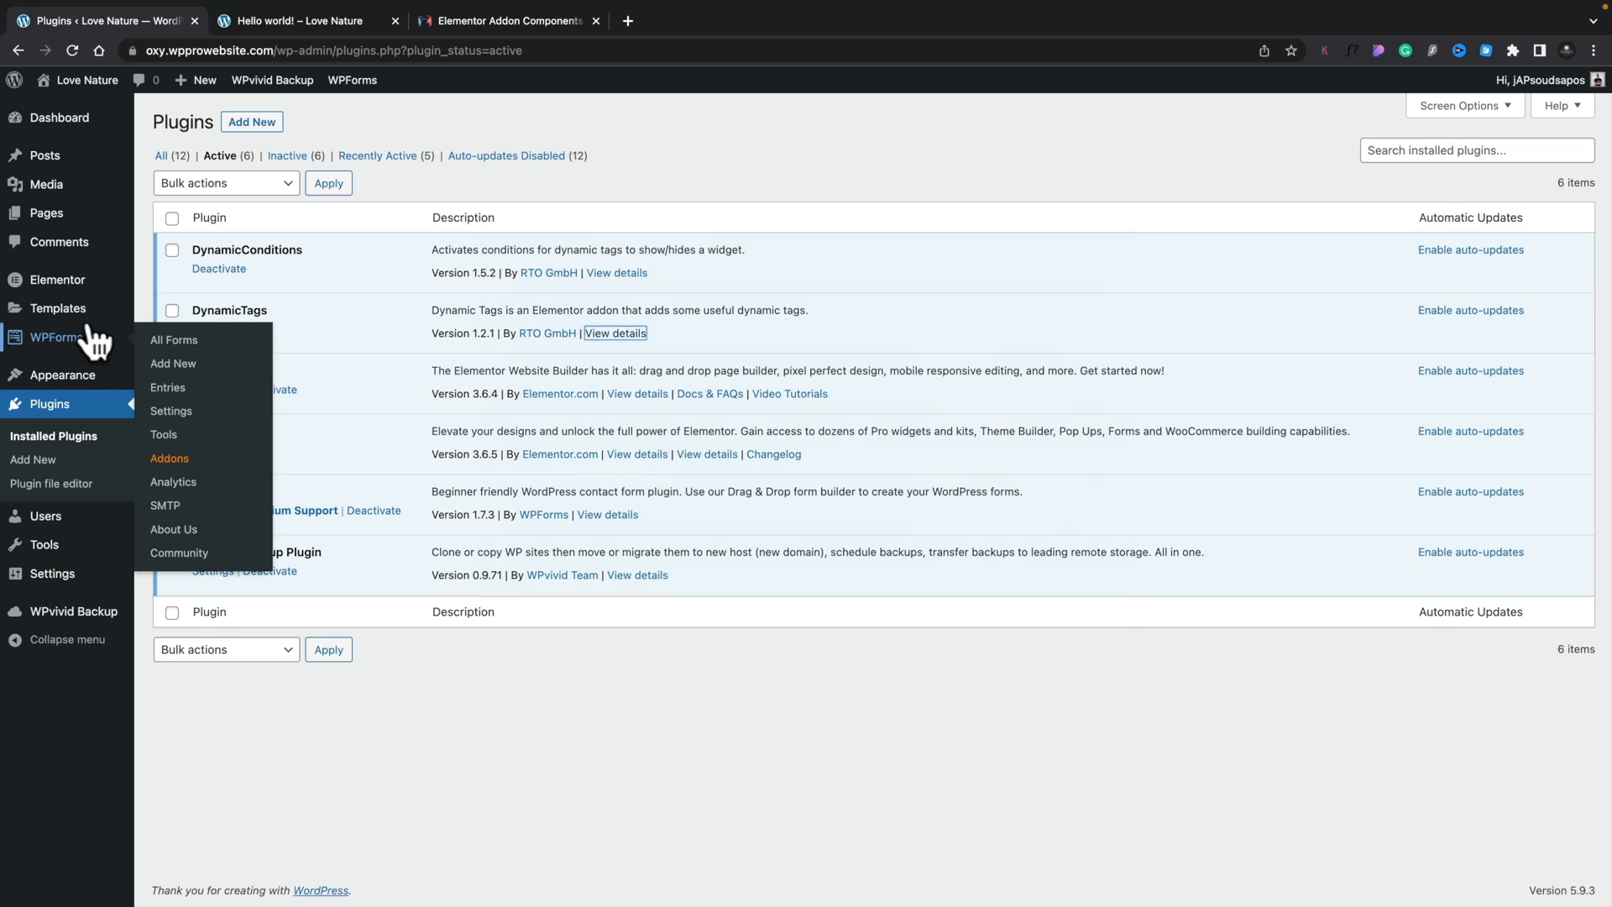
- Open the Dynamic Demo template from Theme Builder's Single Post templates for editing
left_click(186, 358)
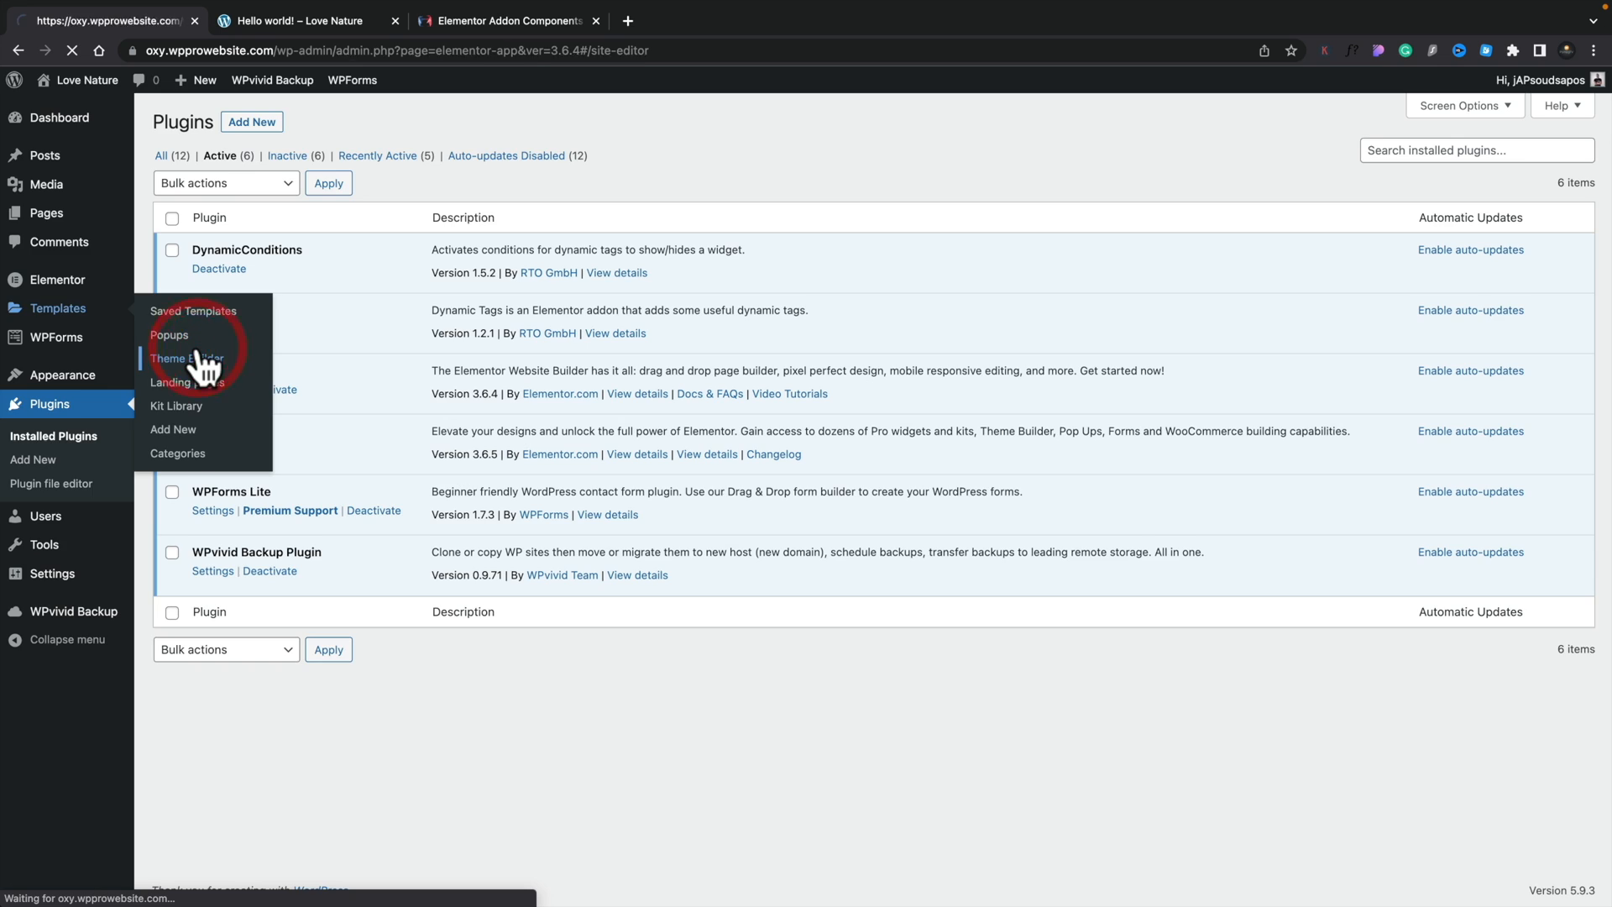
left_click(188, 357)
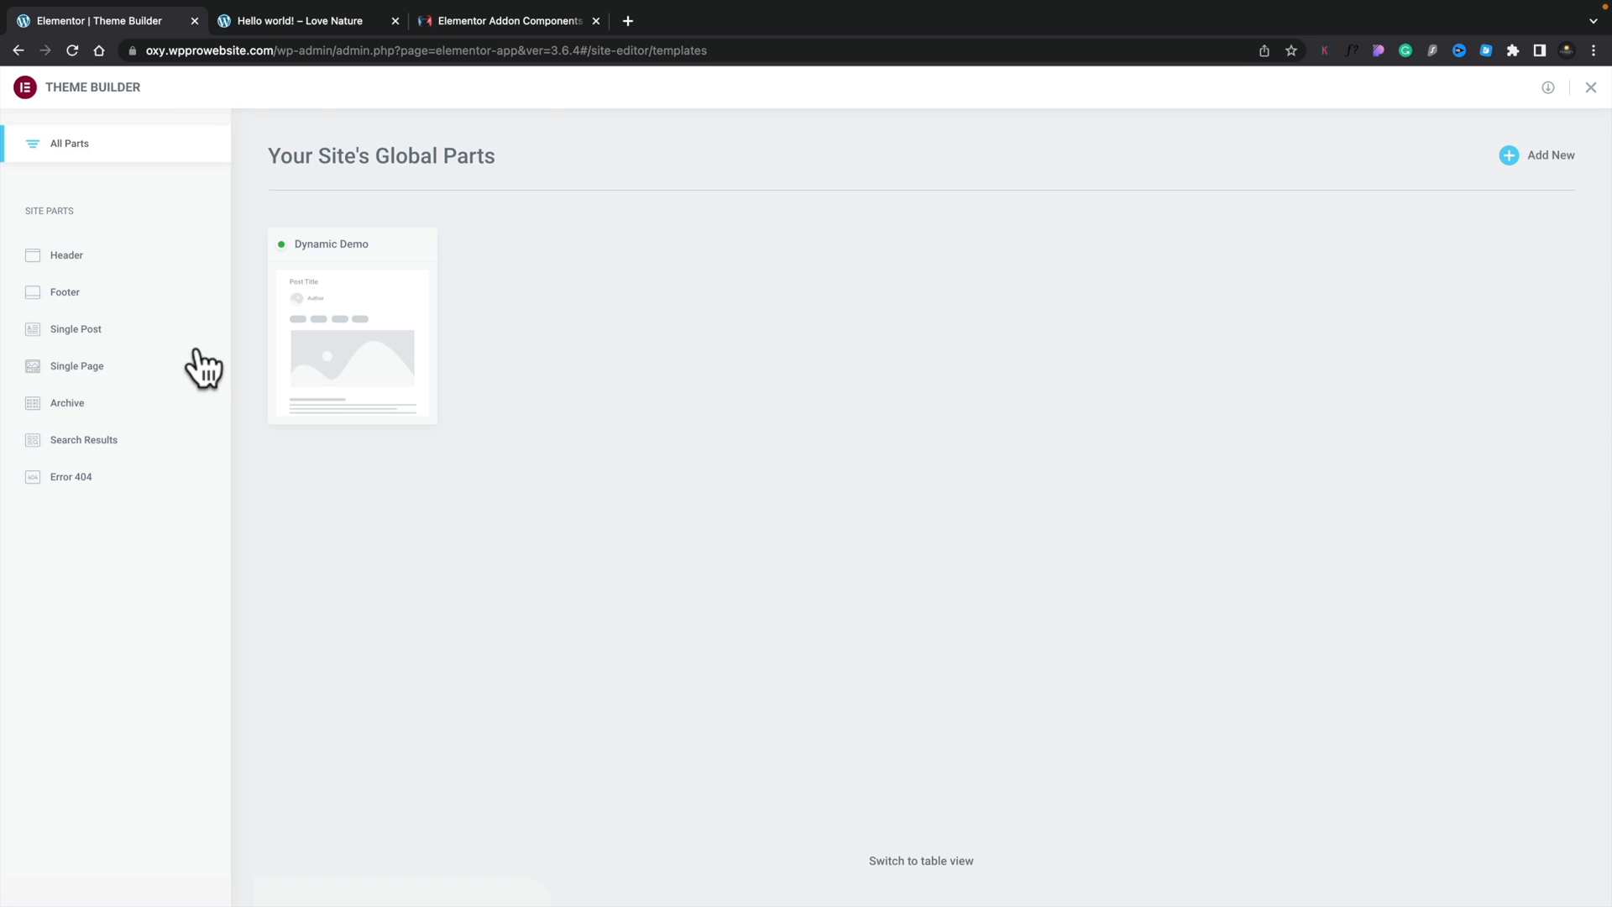
left_click(74, 329)
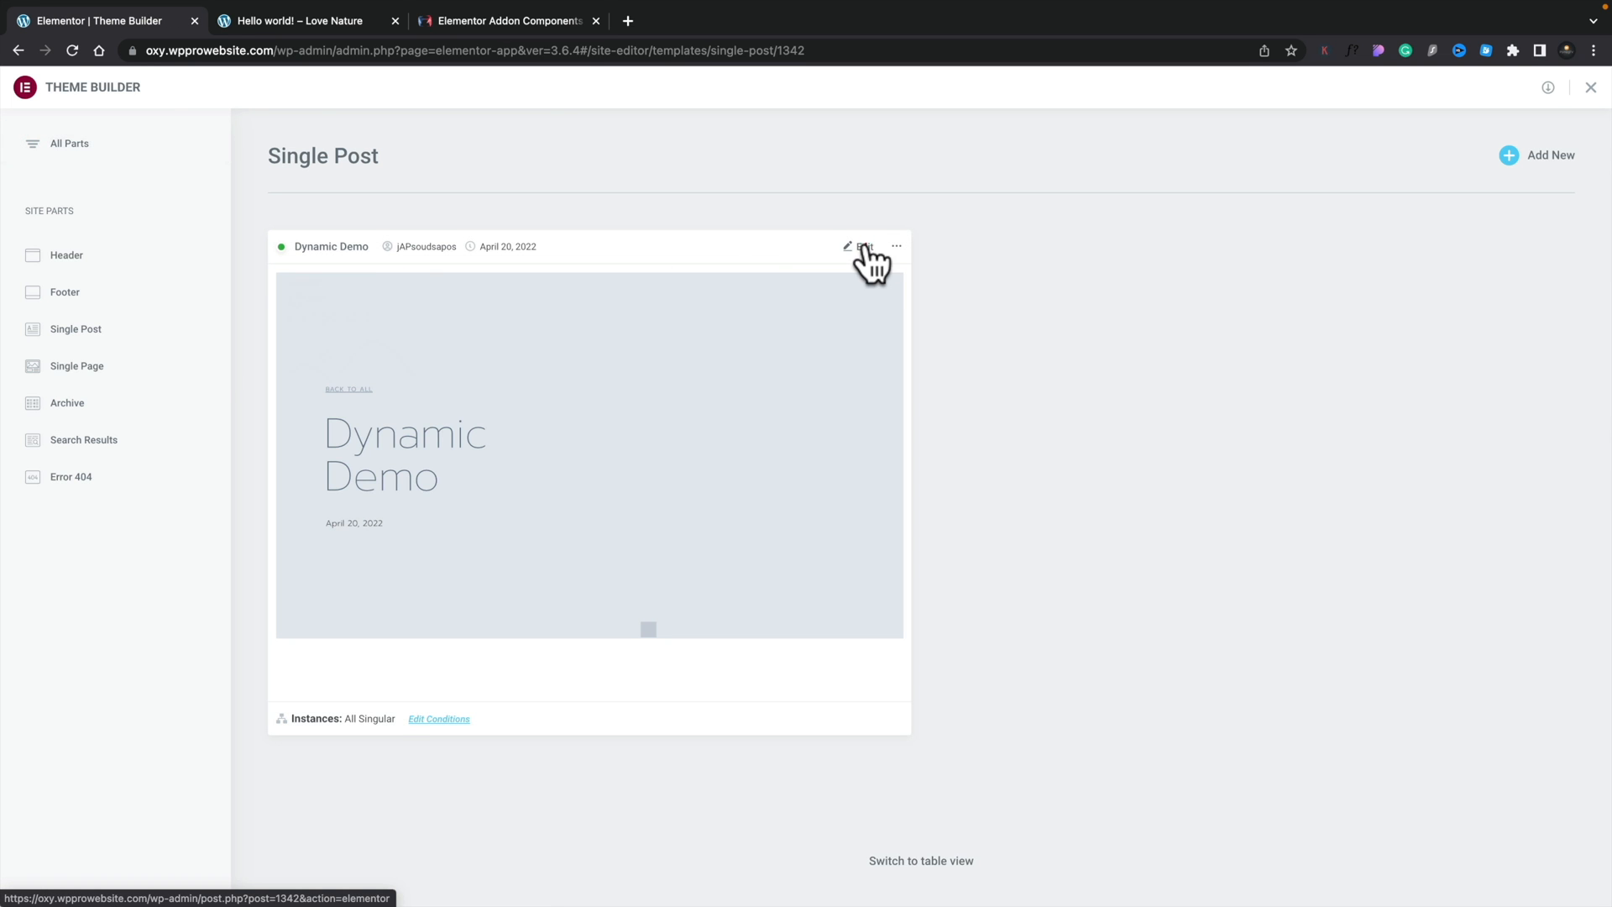
left_click(847, 247)
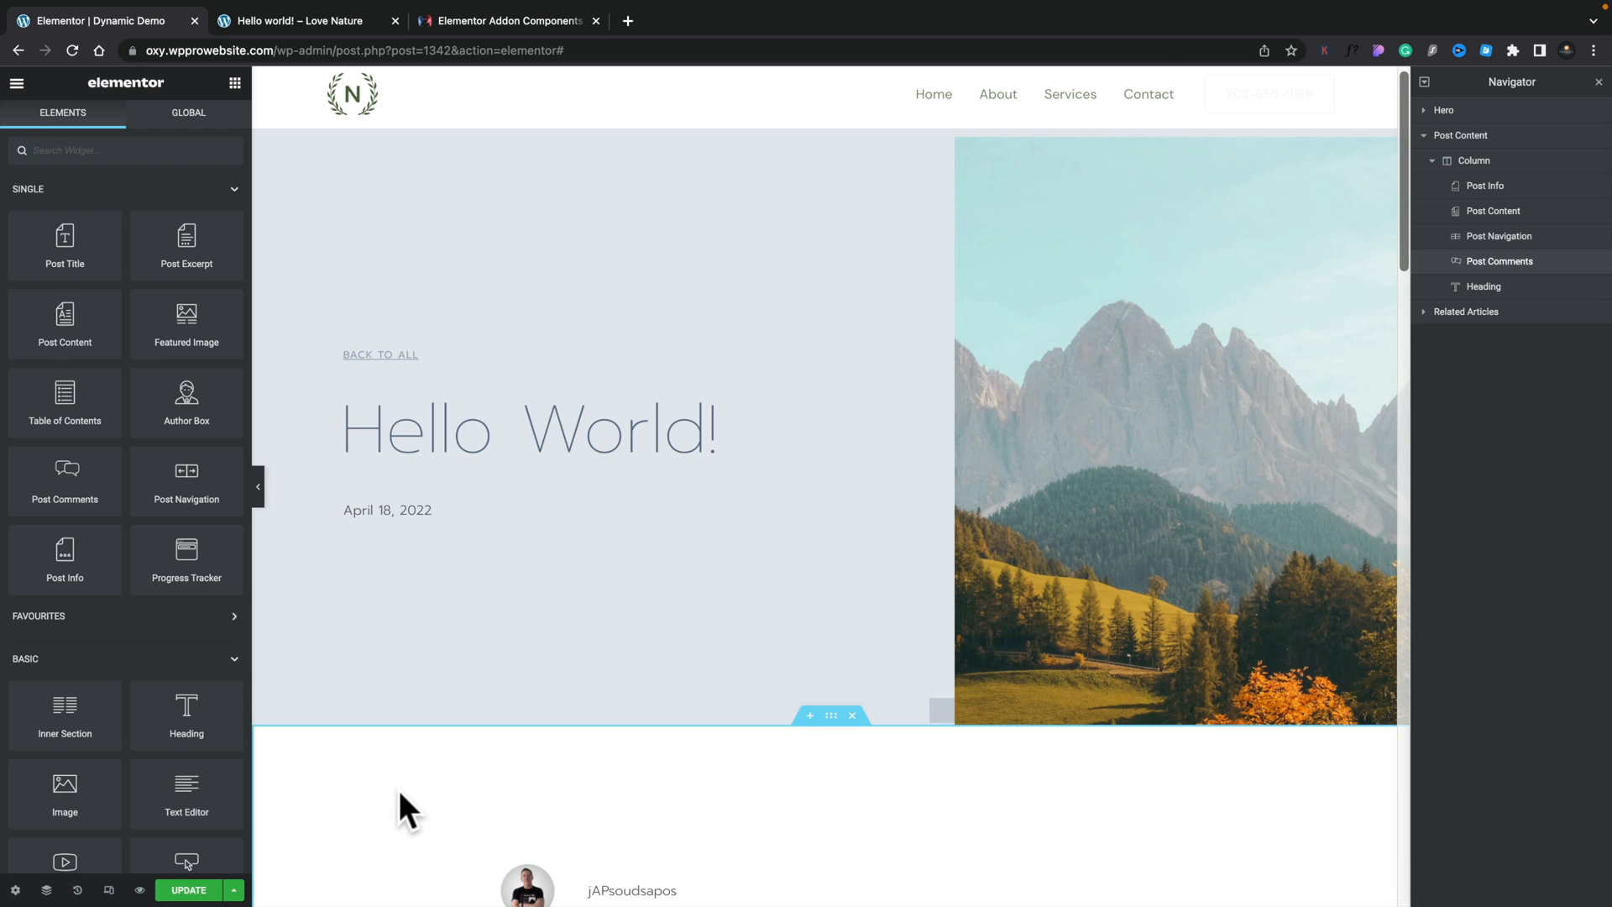
- Select the Post Comments widget and browse the post dynamic tags under Dynamic Conditions
scroll("down", 3)
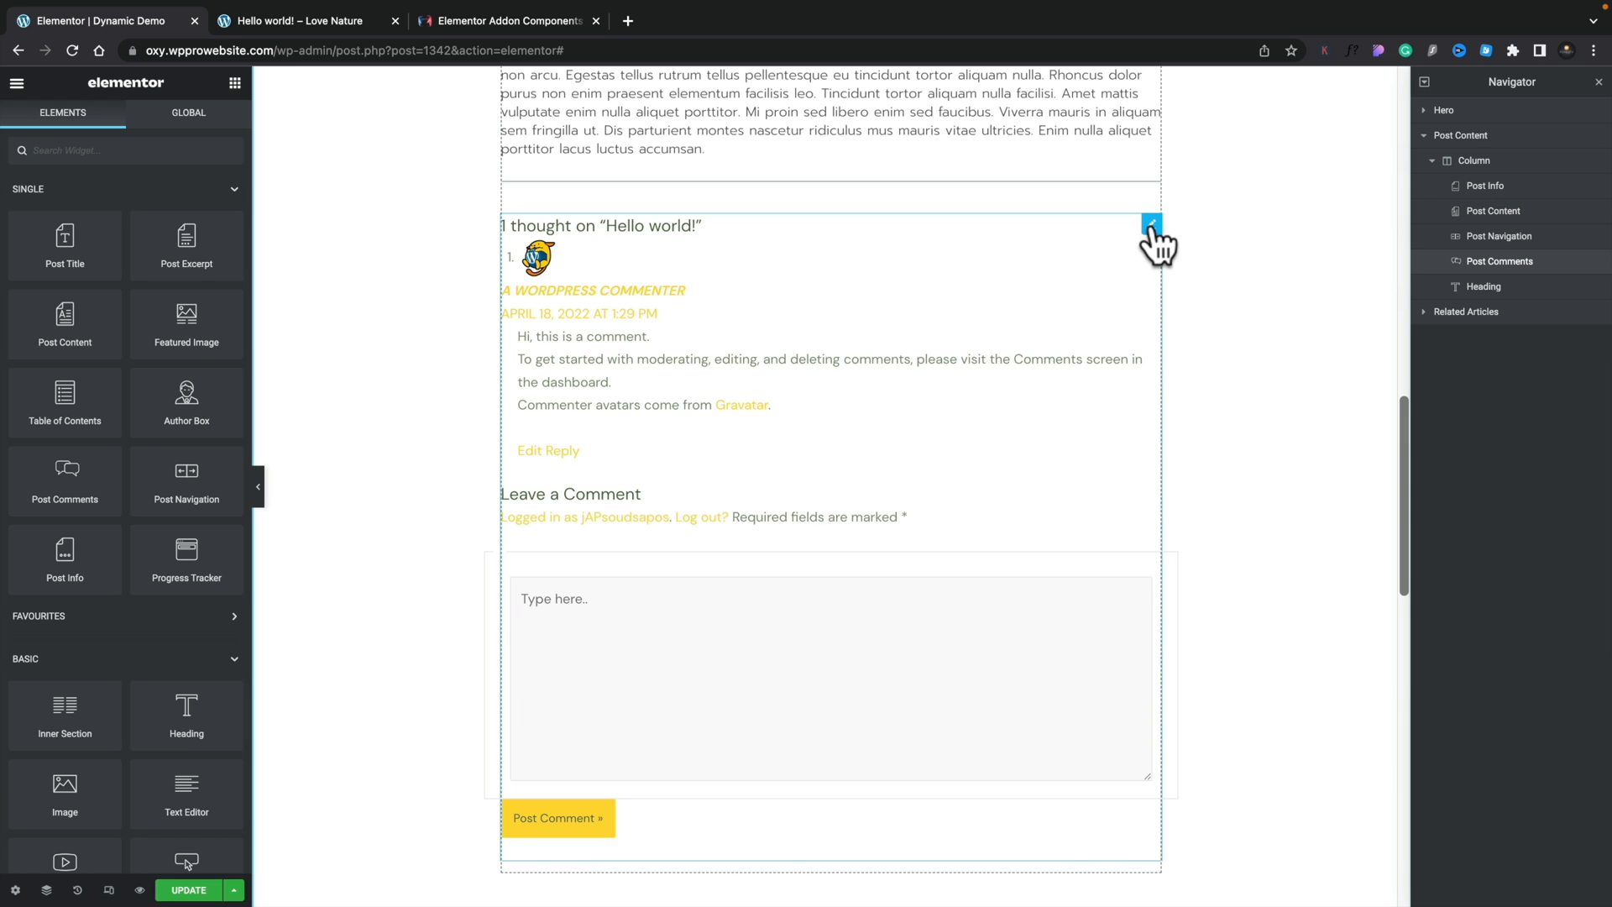
mouse_move(1151, 226)
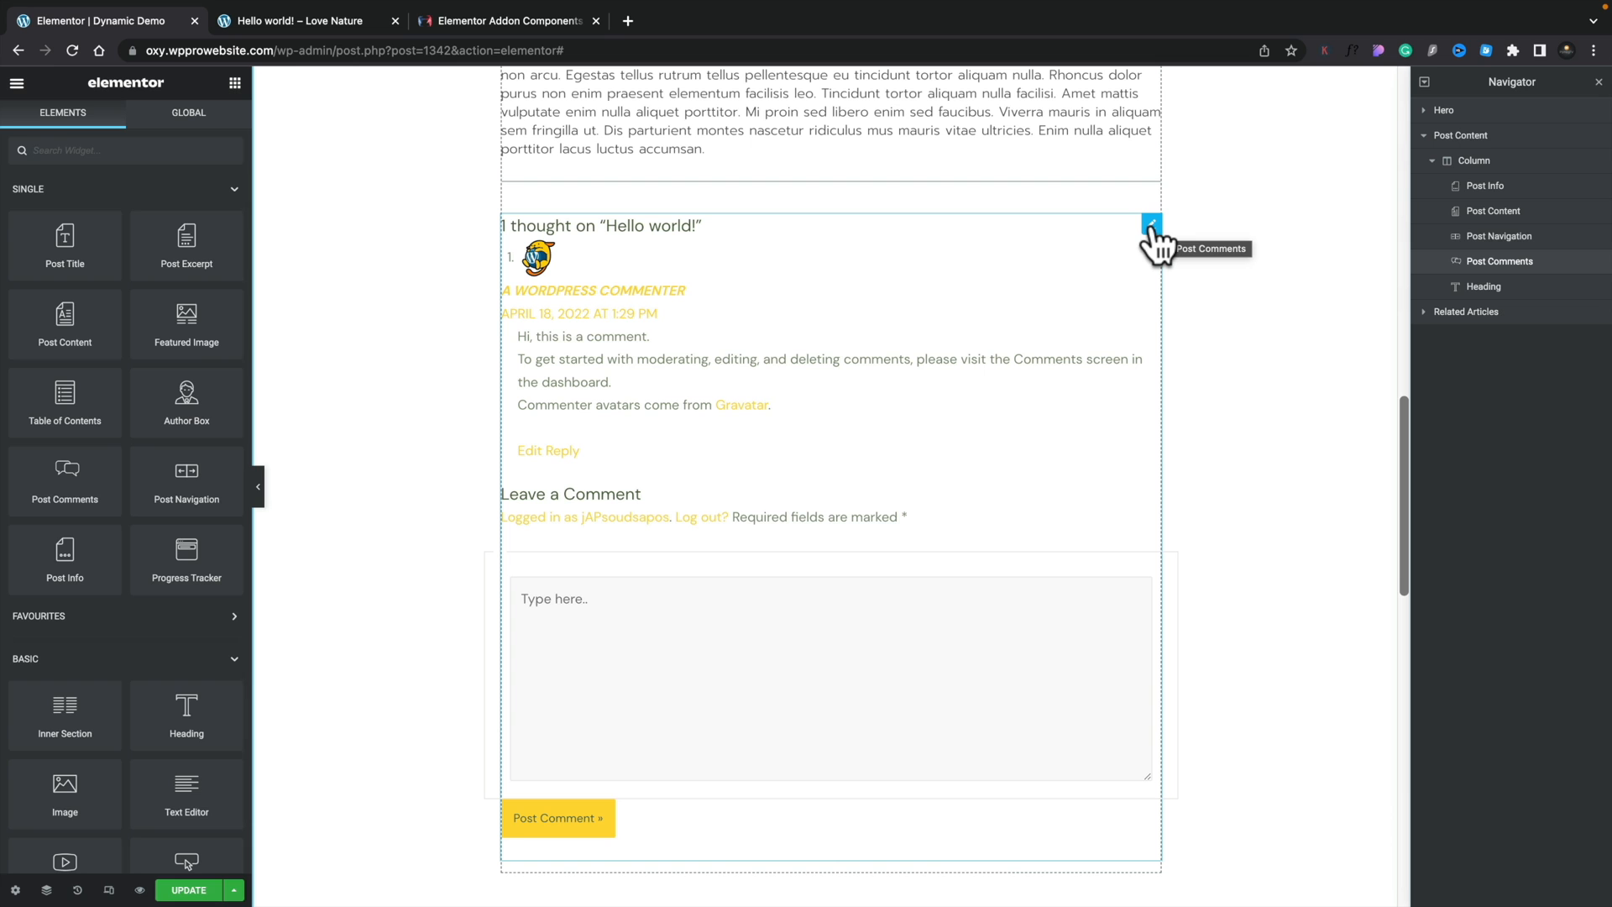
left_click(1150, 225)
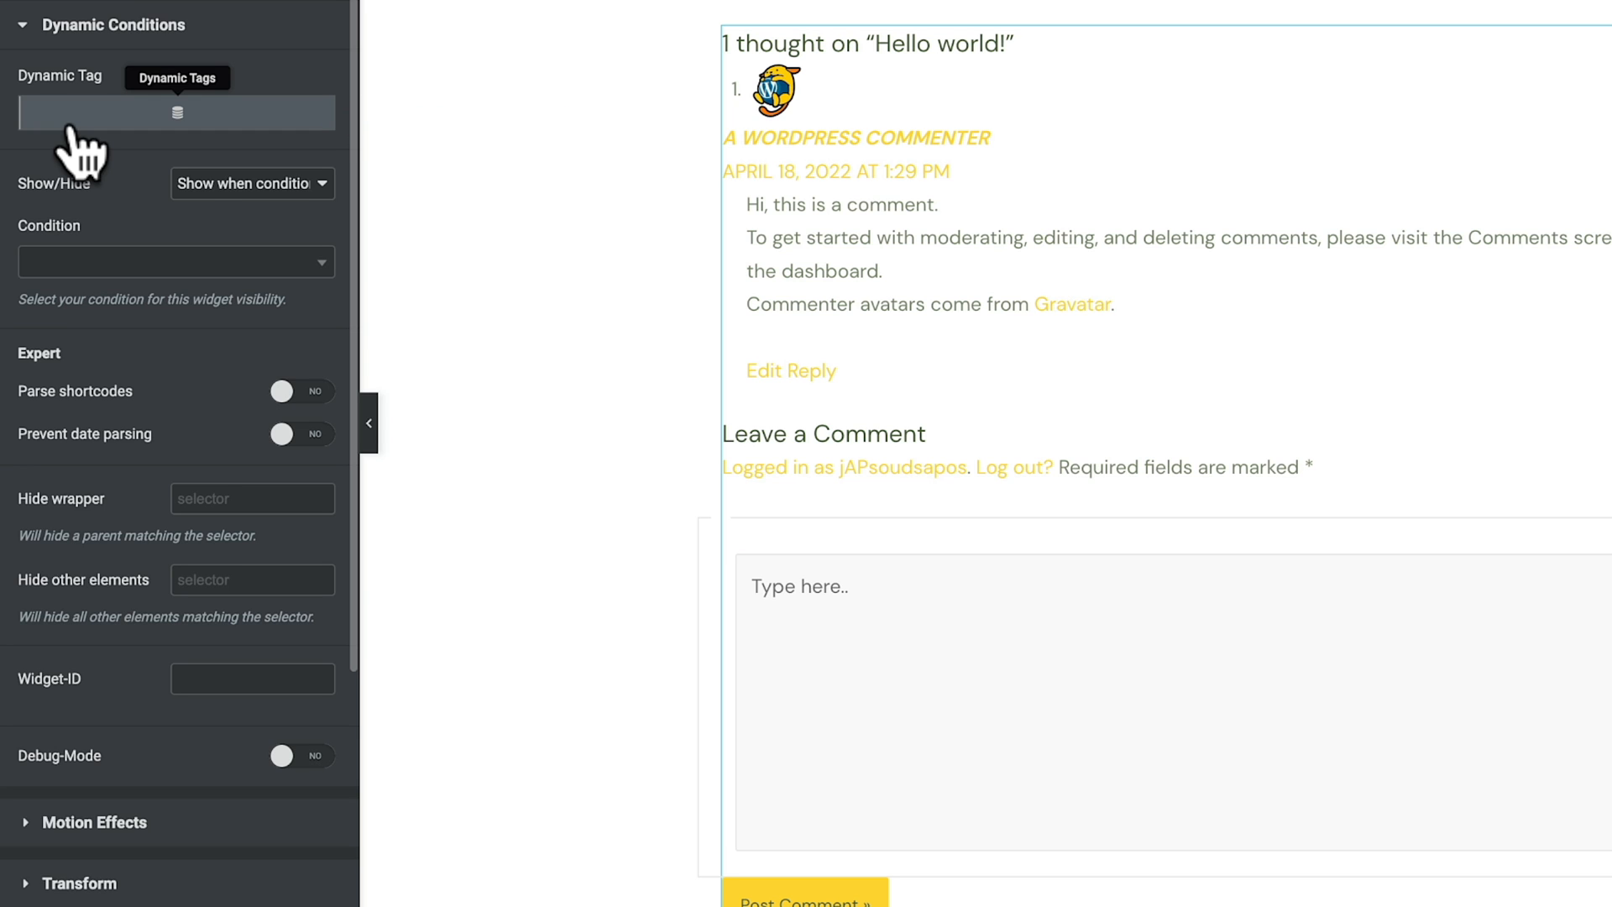
left_click(179, 112)
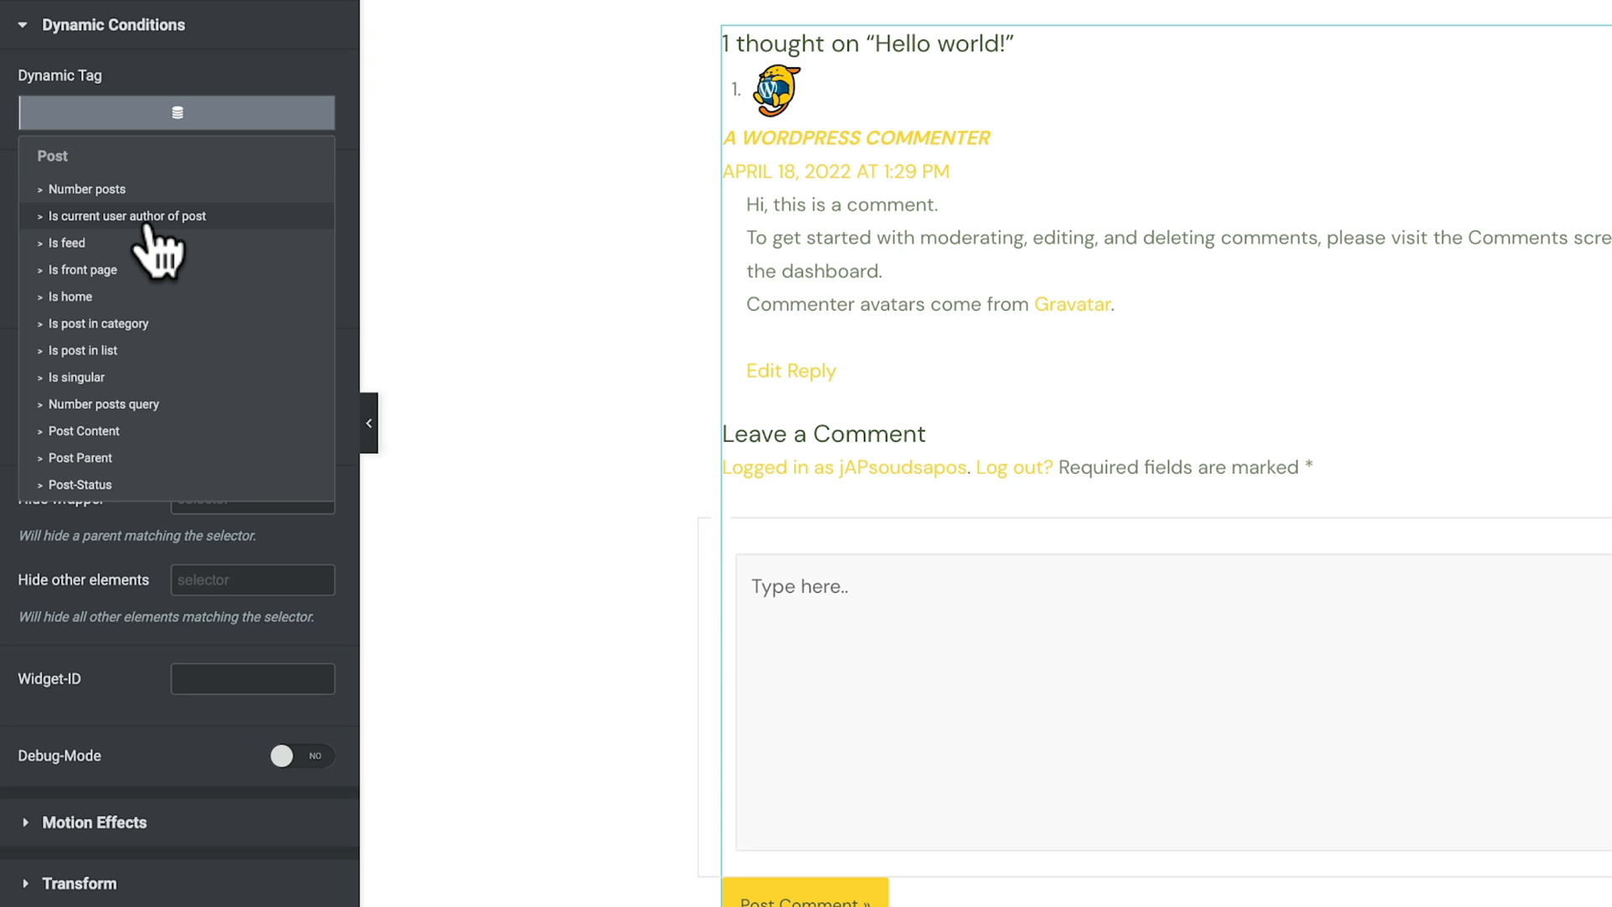
scroll("down", 3)
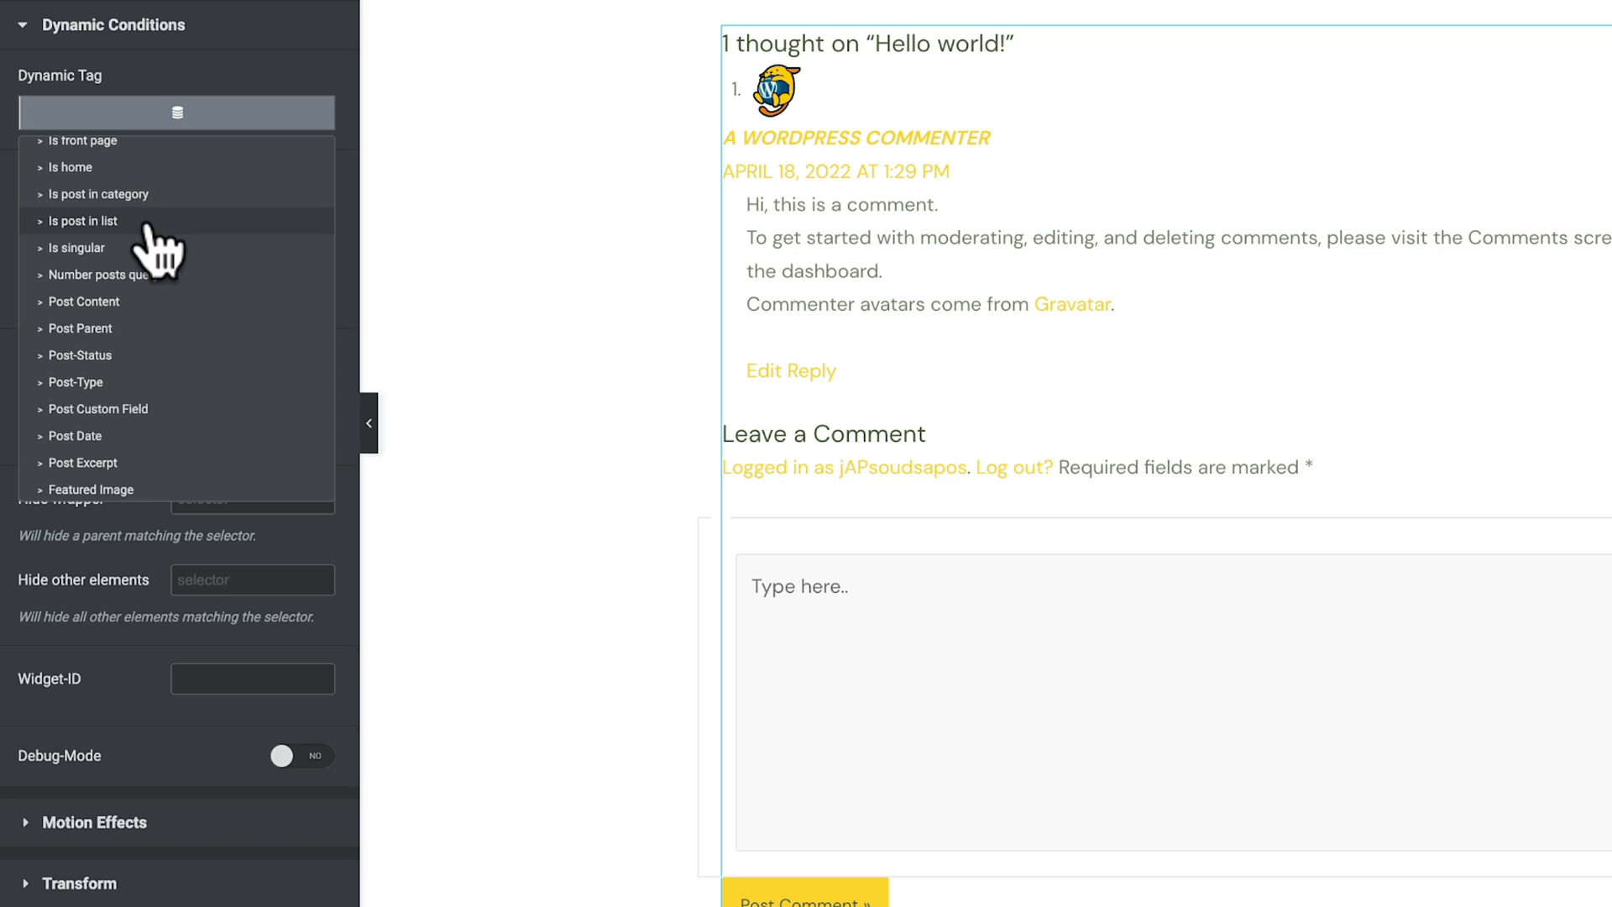
scroll("down", 3)
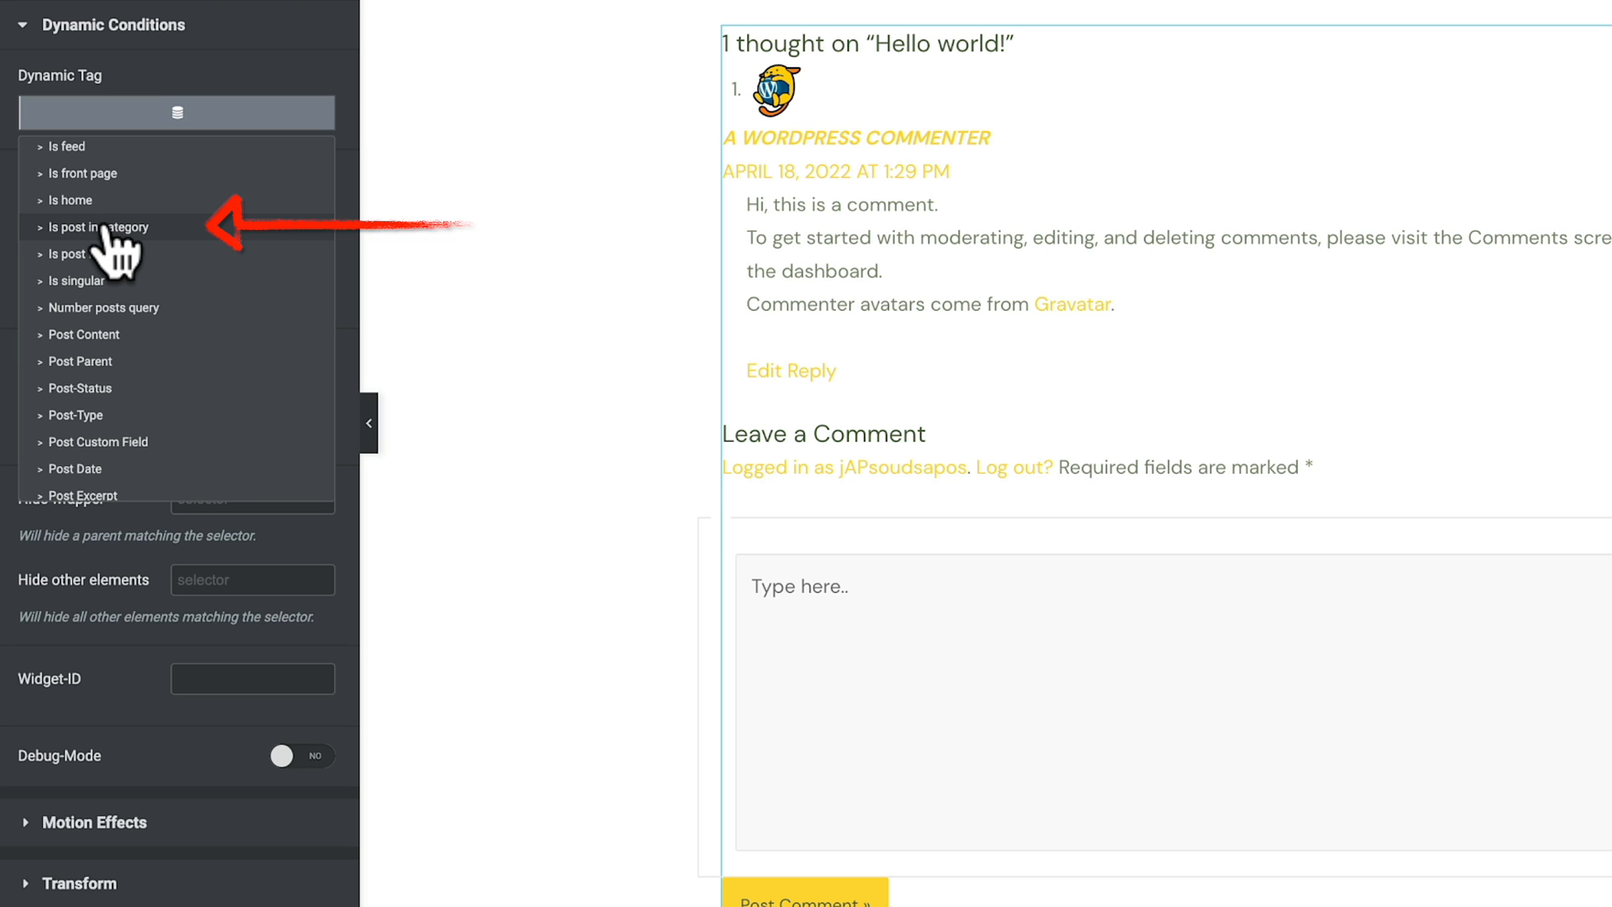
- Set the comments condition: Is post in category, Show, Is equal to, Text, value 1
left_click(99, 227)
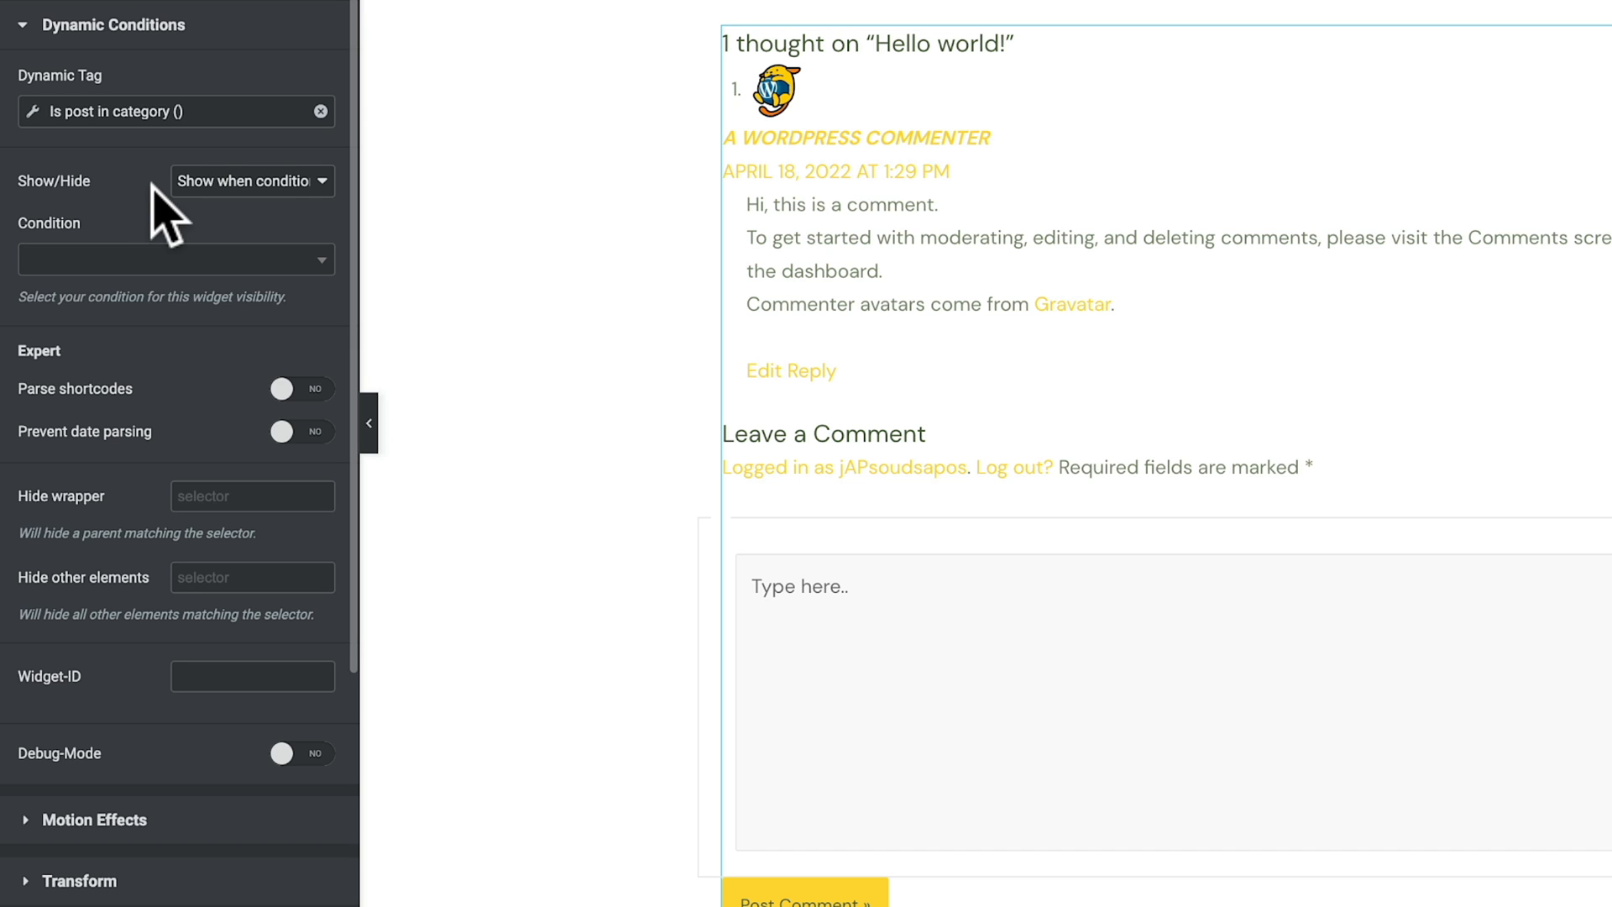
mouse_move(185, 216)
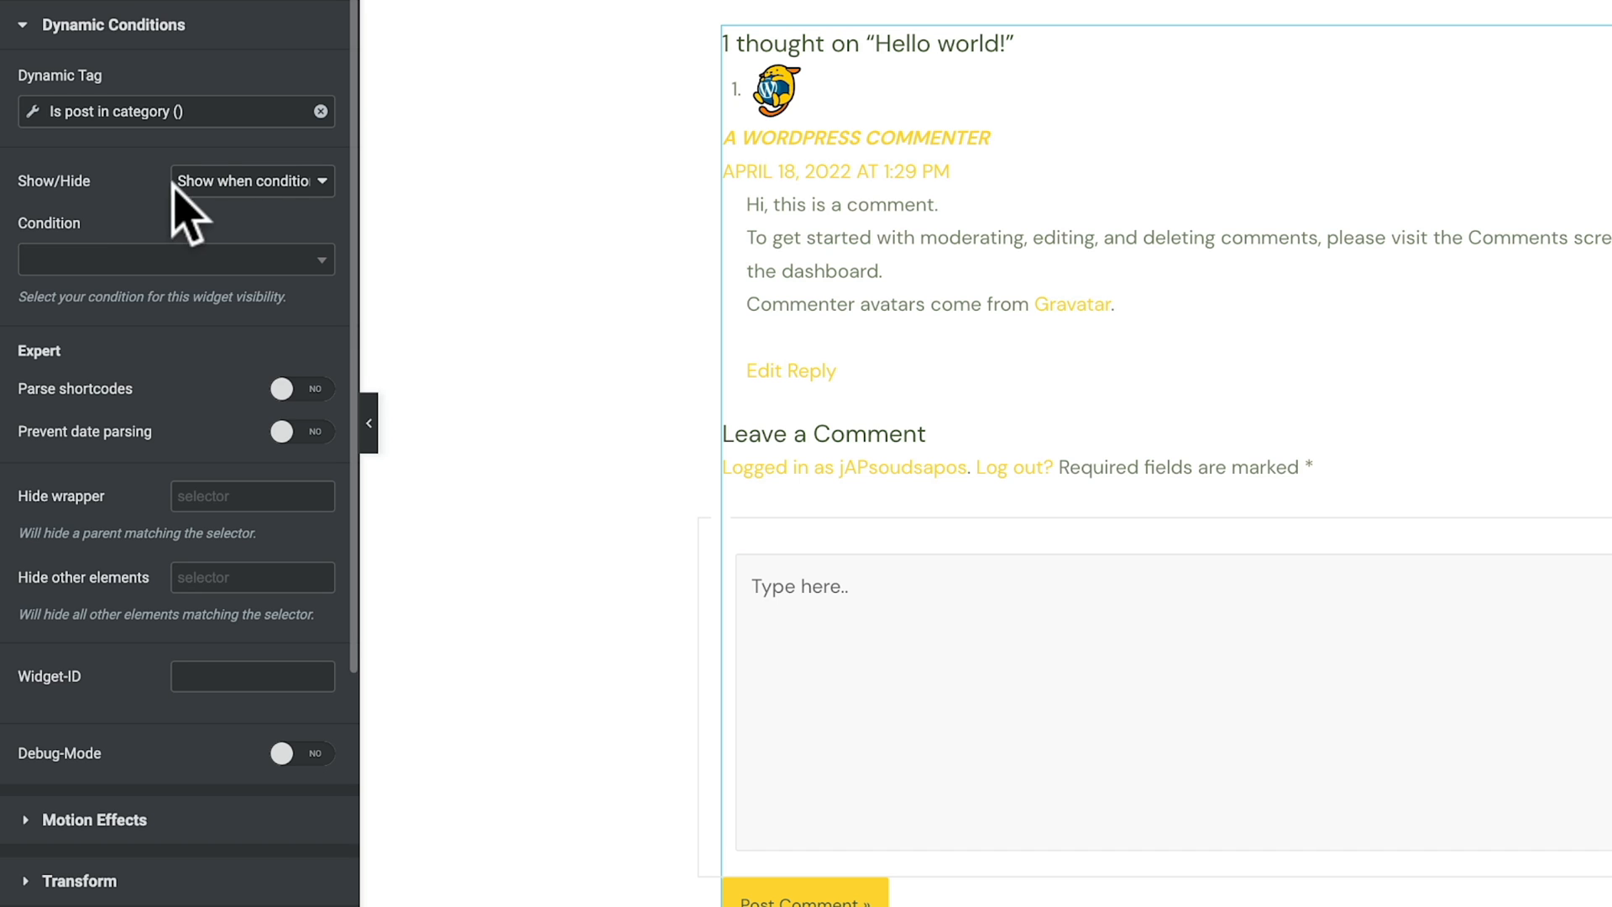
left_click(250, 179)
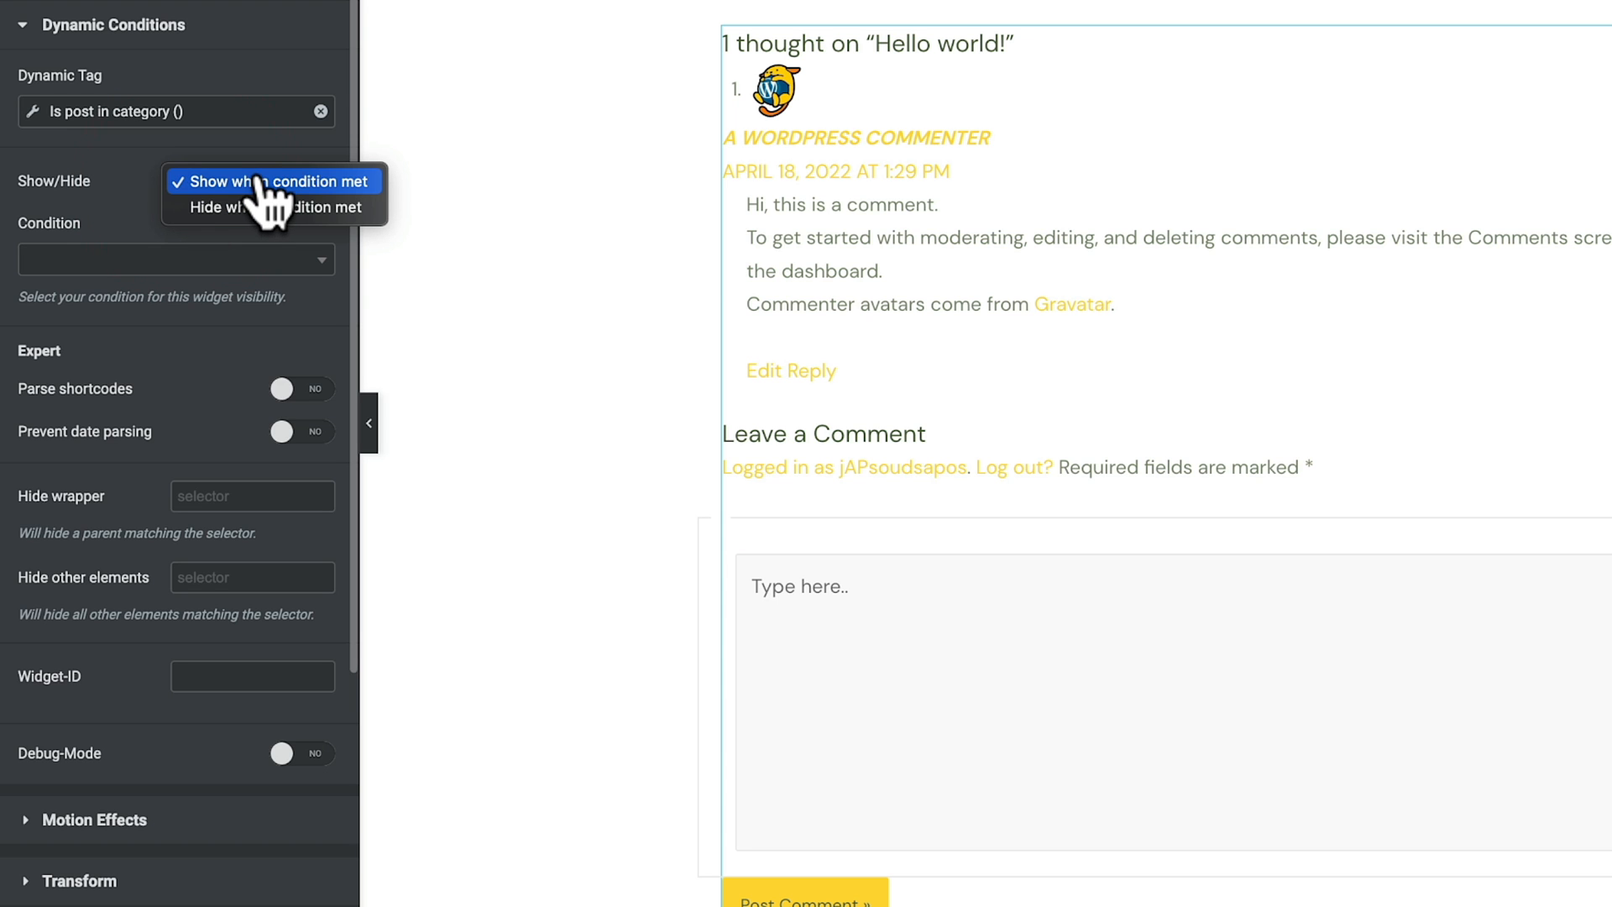
left_click(275, 182)
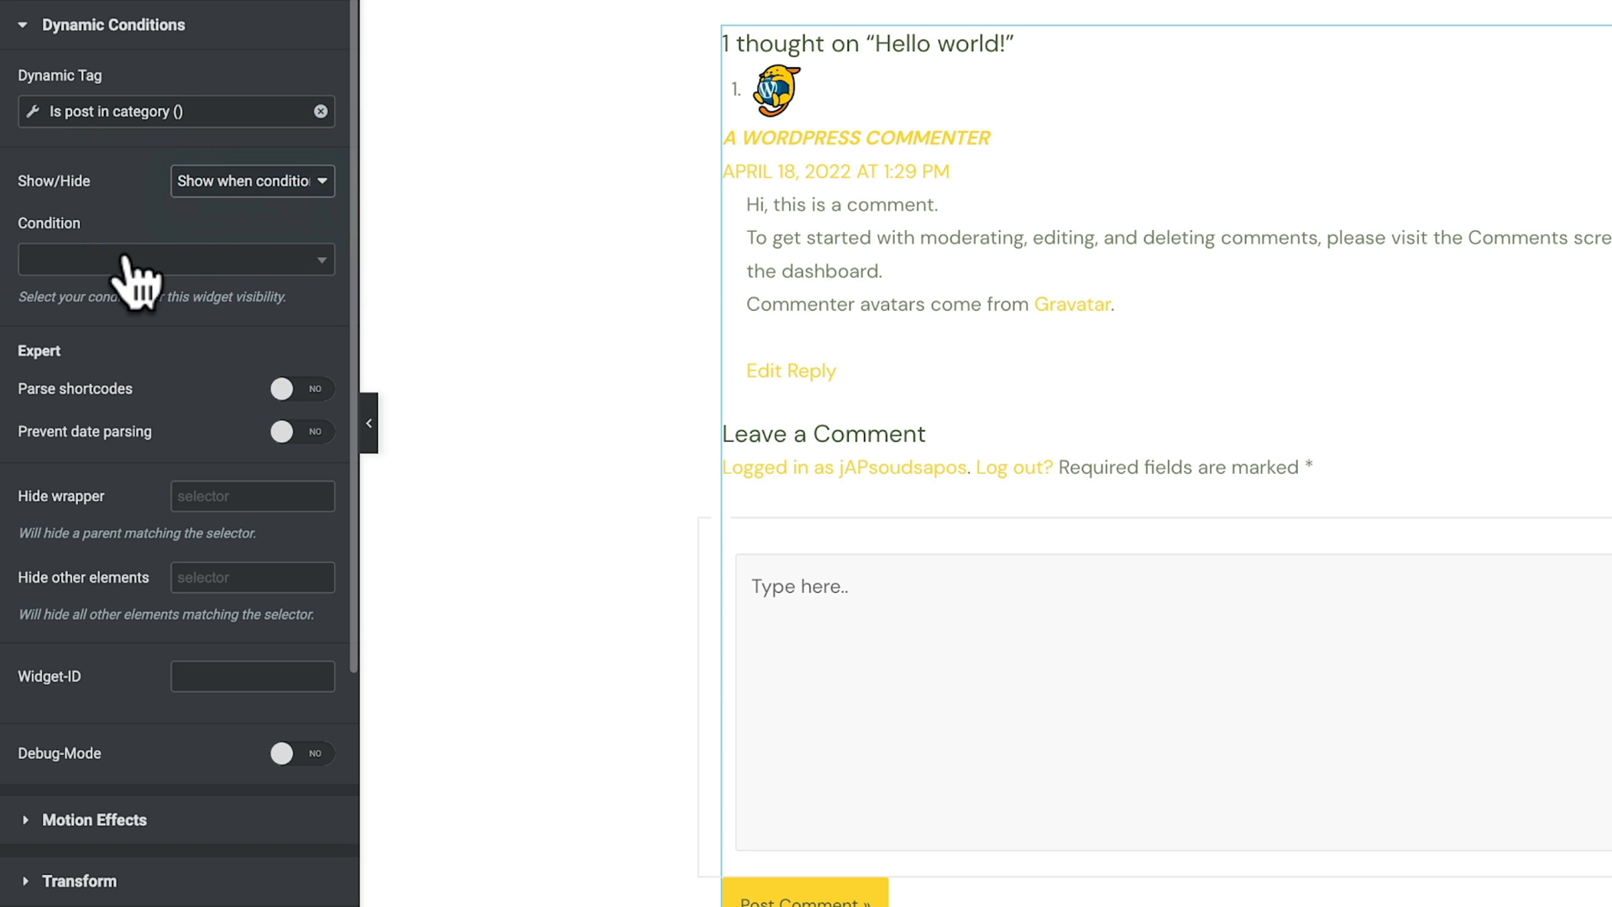
left_click(176, 259)
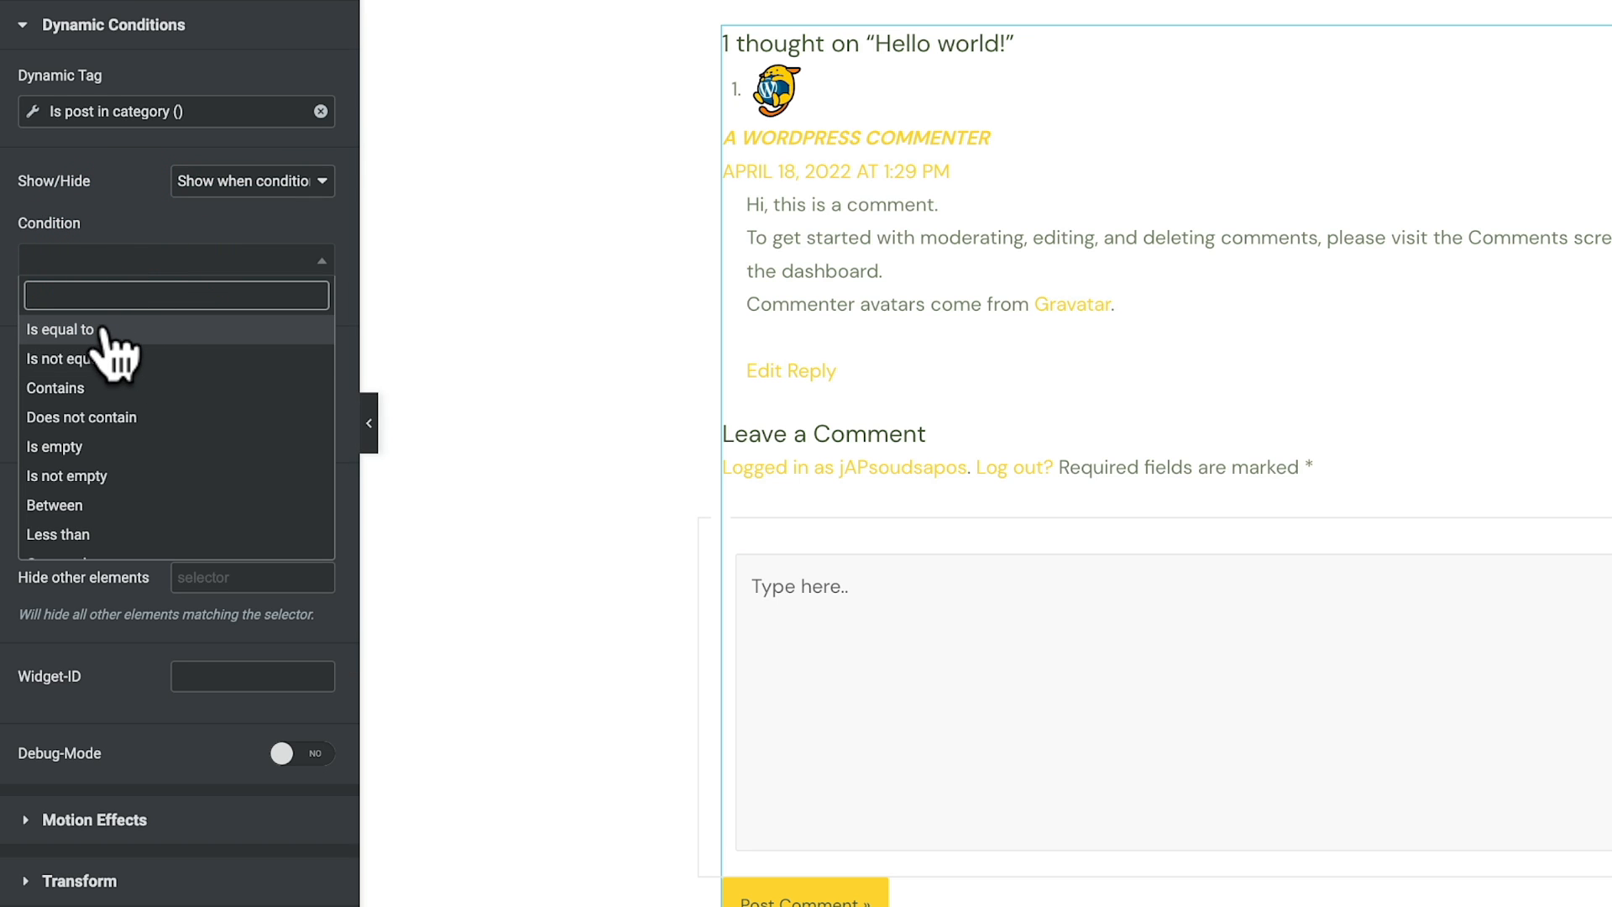
left_click(59, 330)
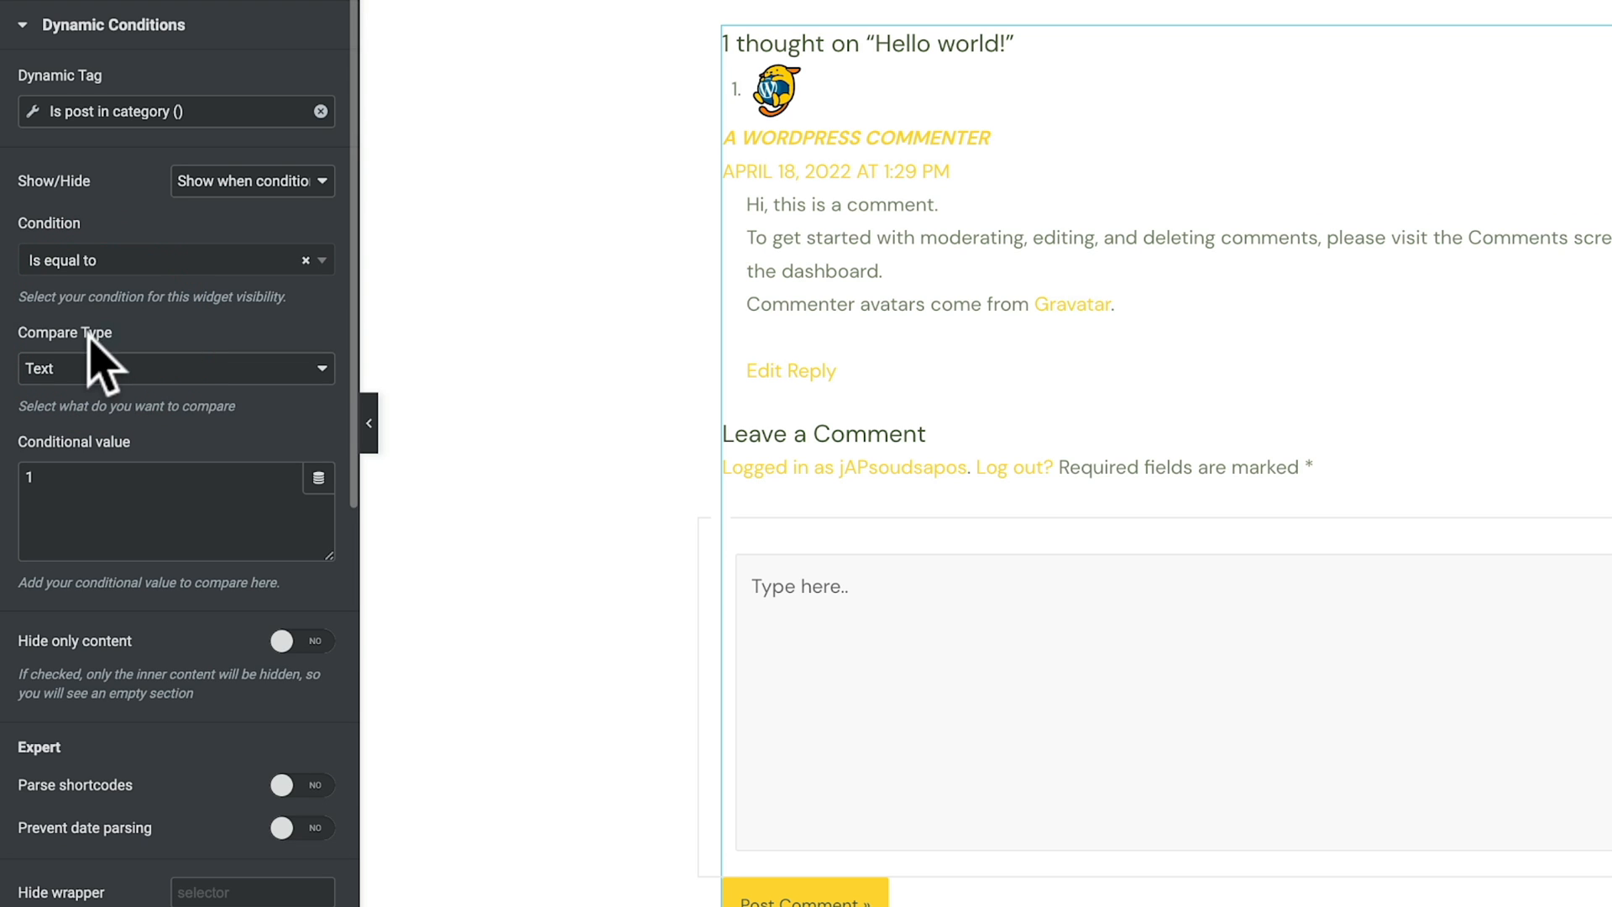
left_click(174, 369)
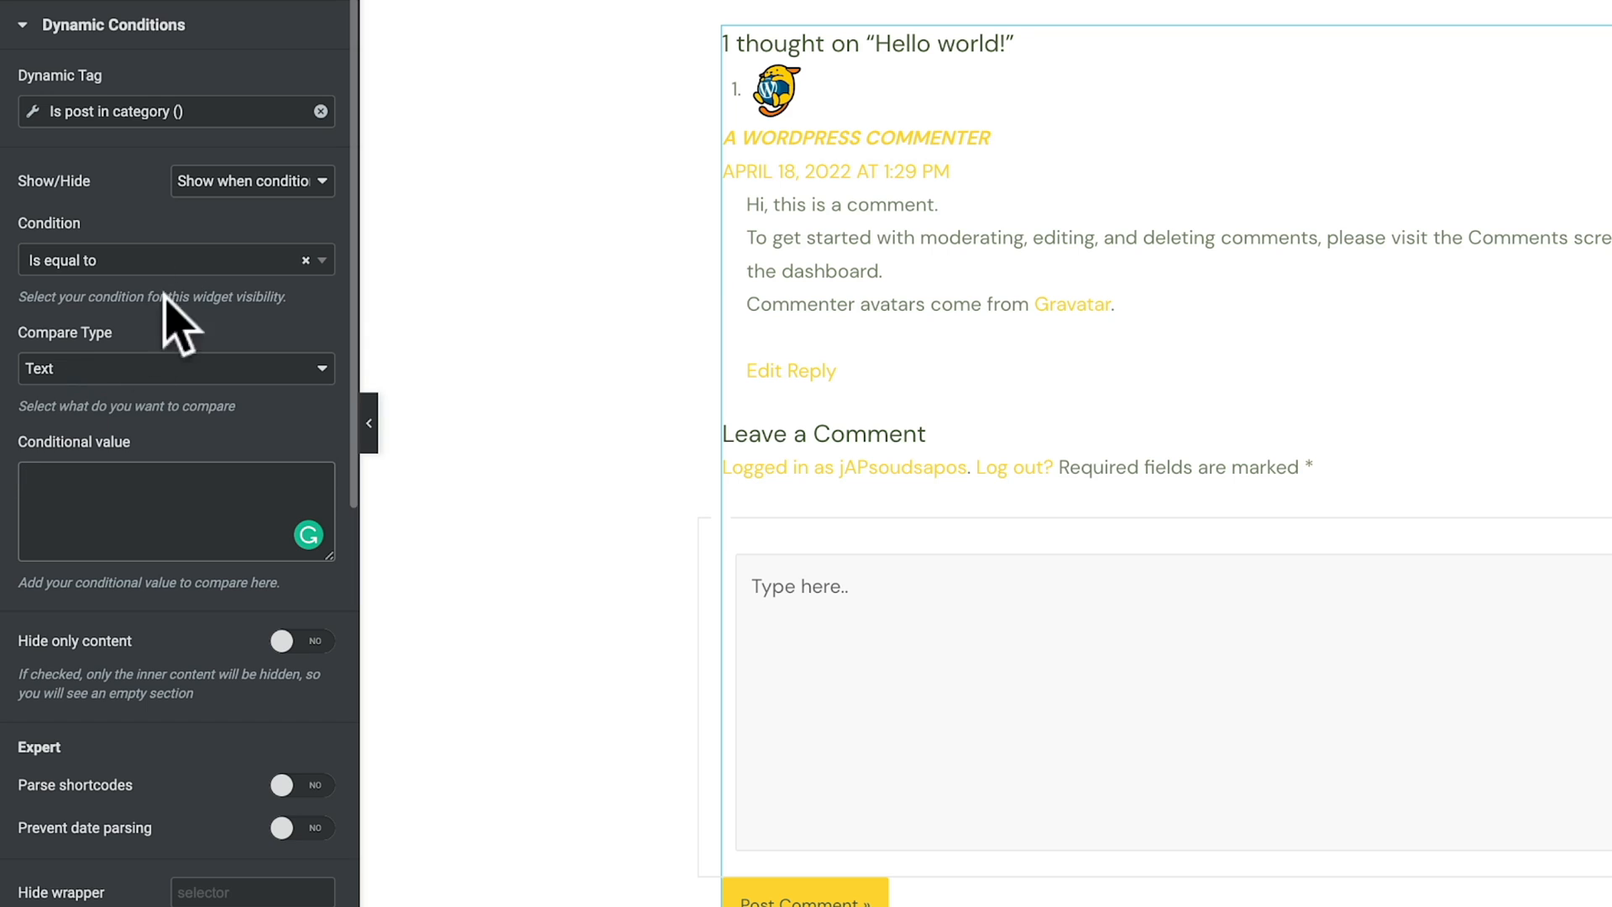
type("1")
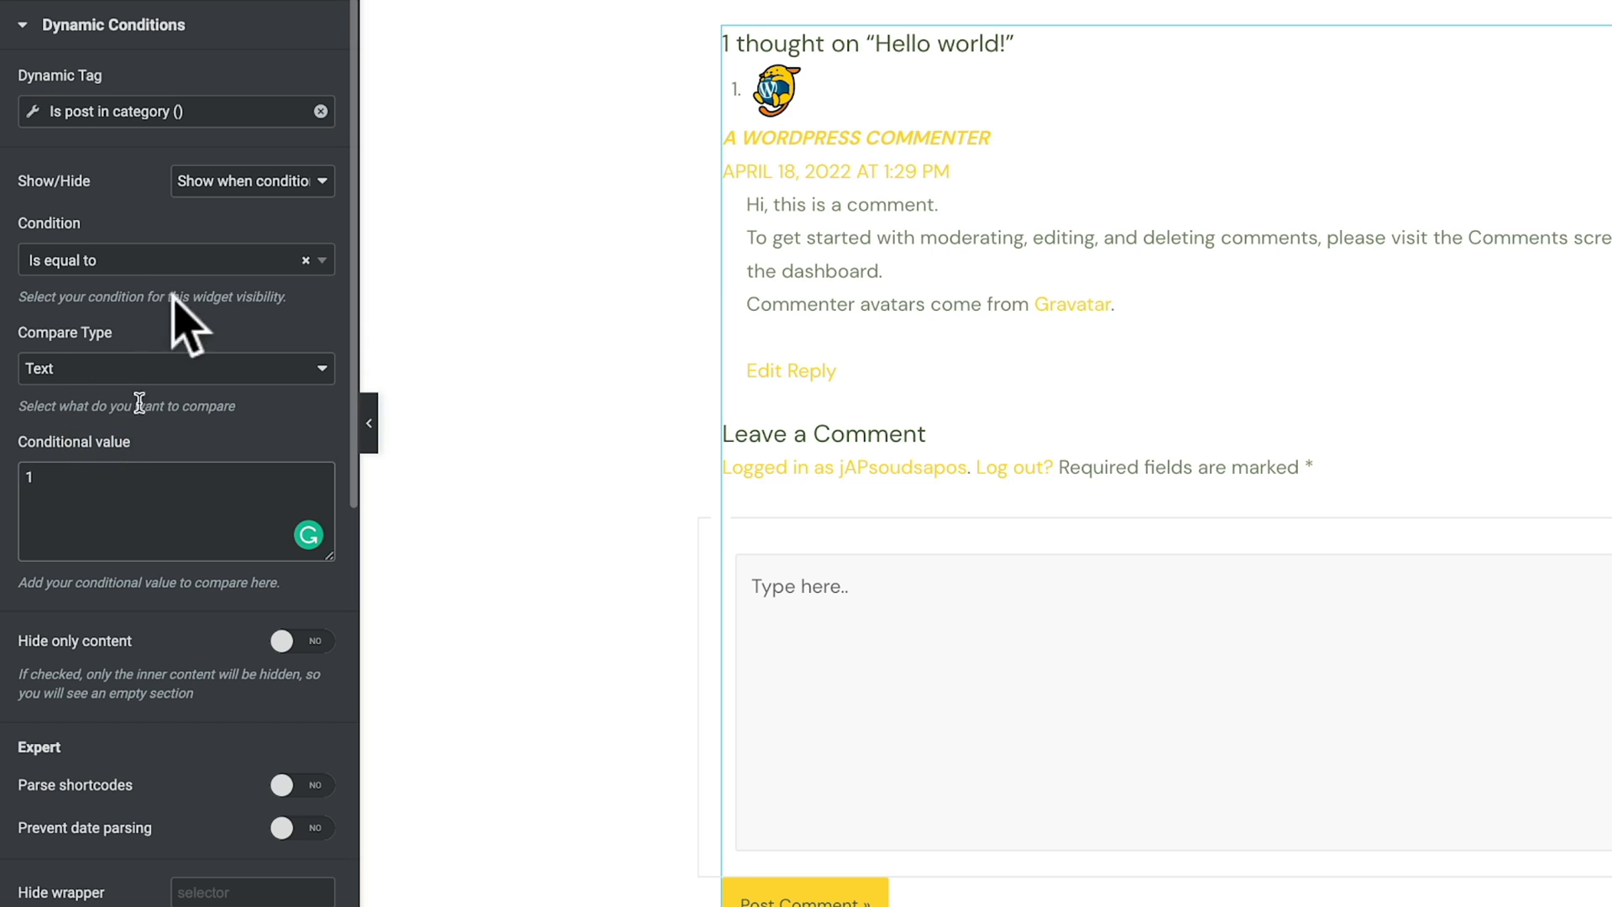
mouse_move(123, 165)
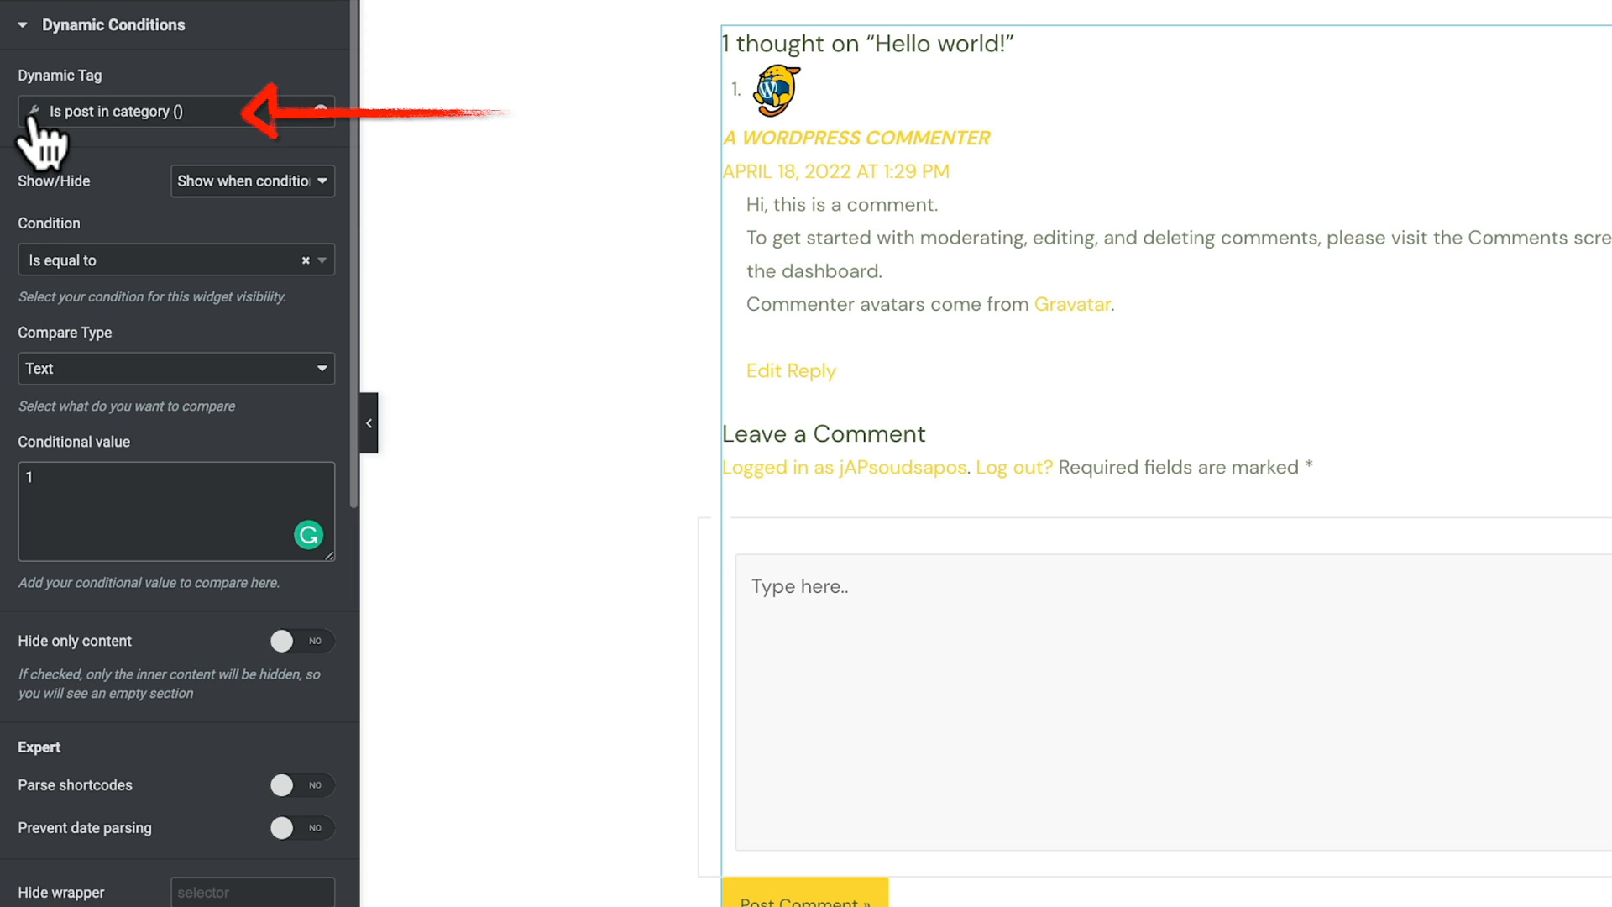
- Set the condition's category to Uncategorized, update the template, and view the live Hello World! post
left_click(154, 111)
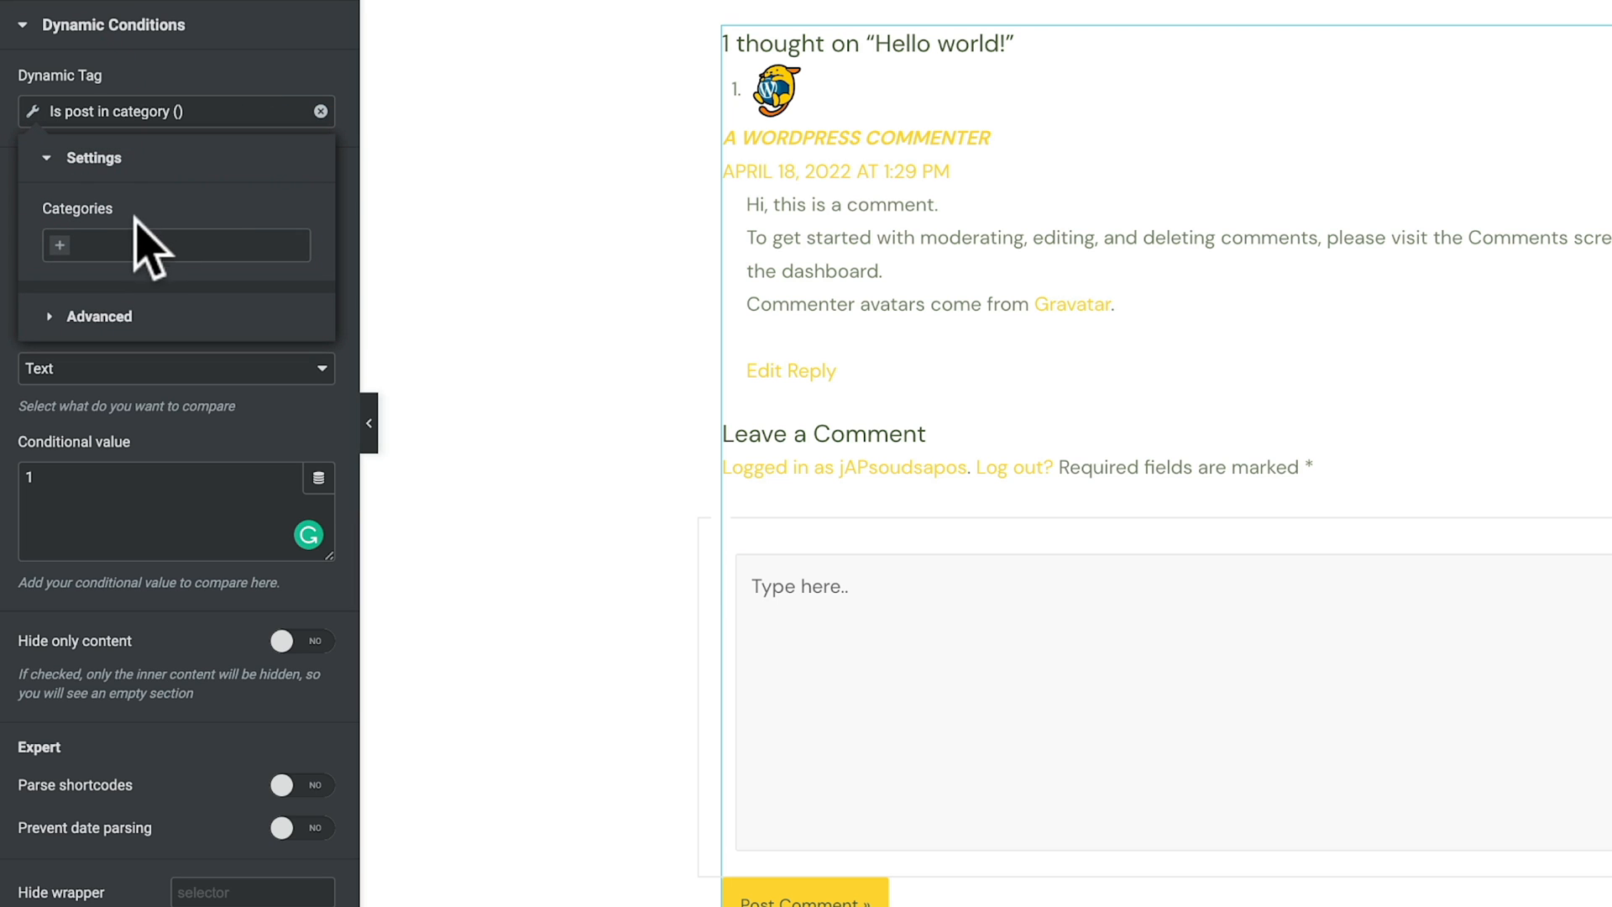
mouse_move(134, 237)
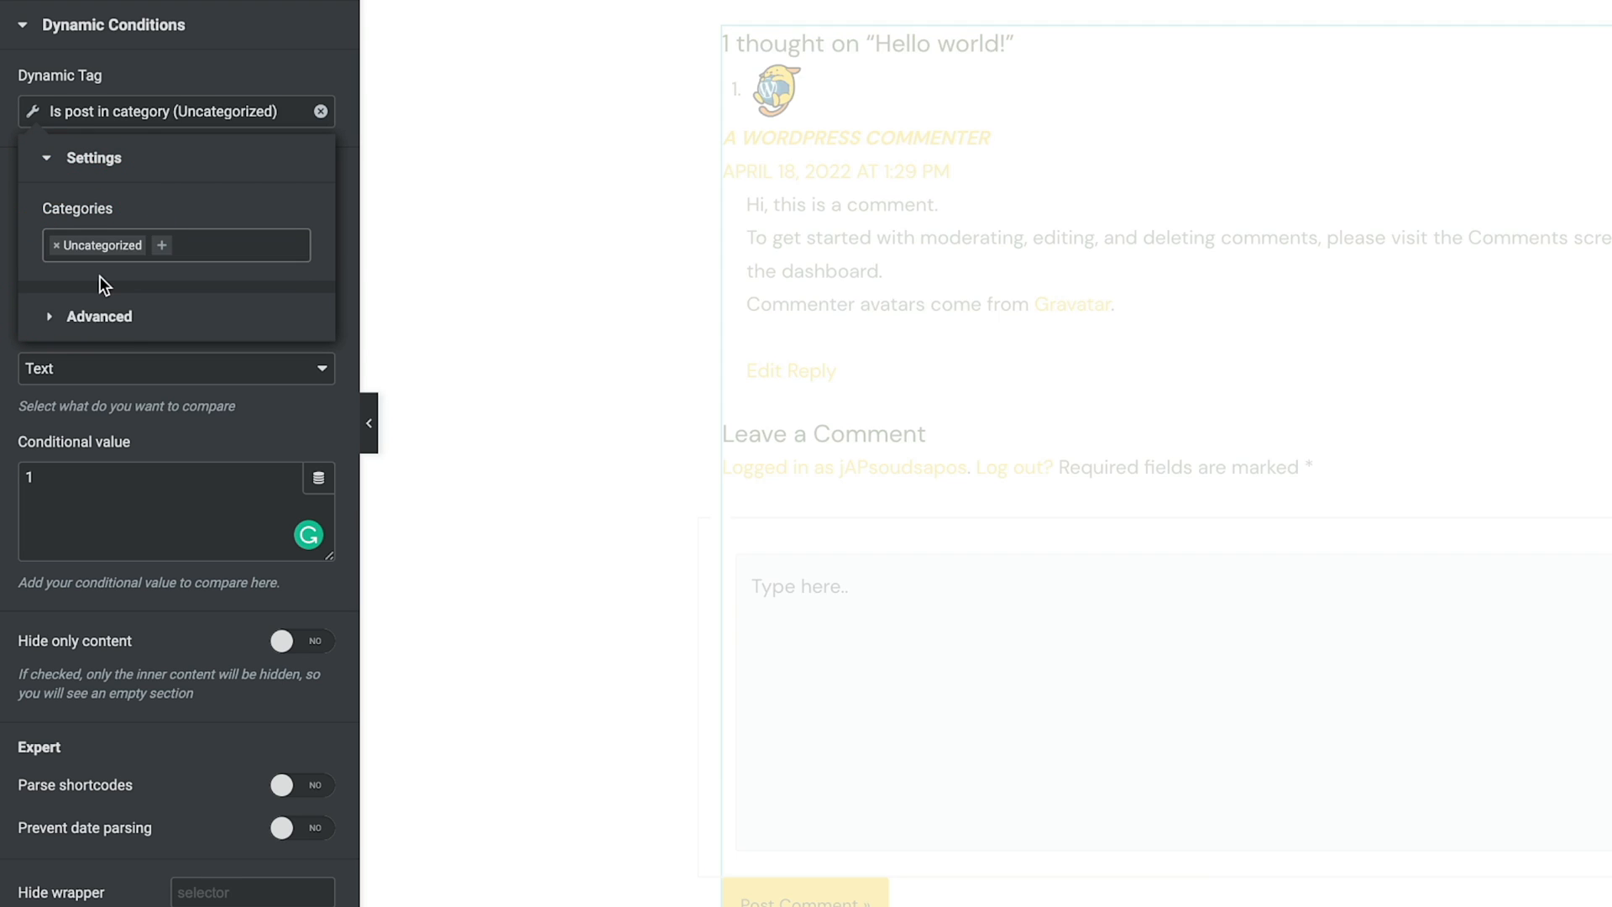
left_click(114, 24)
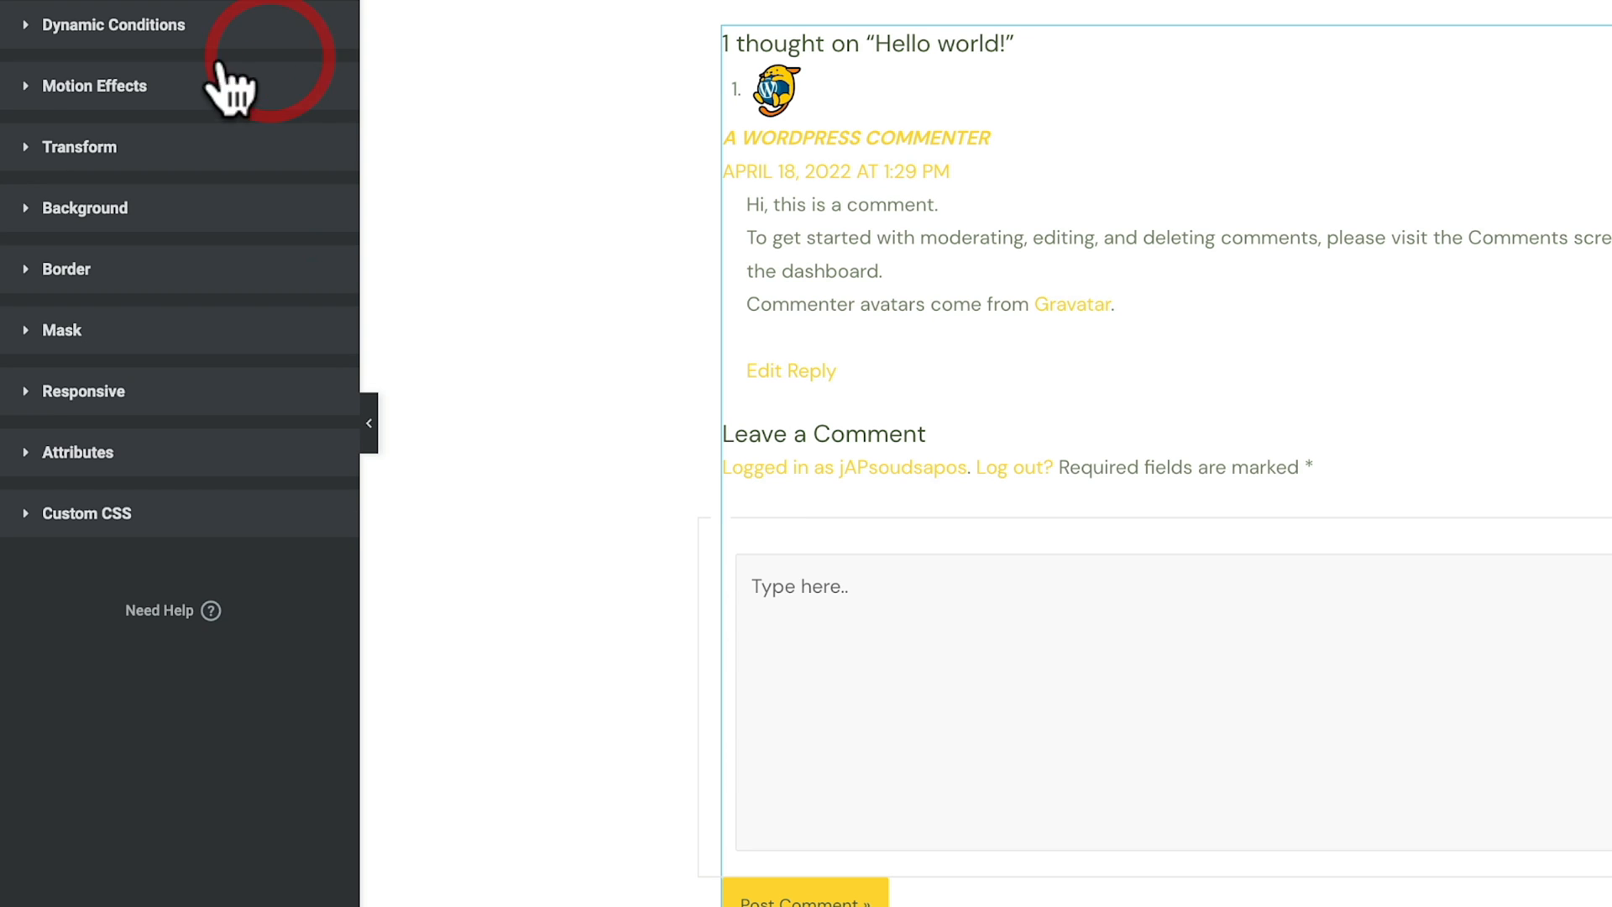
left_click(114, 25)
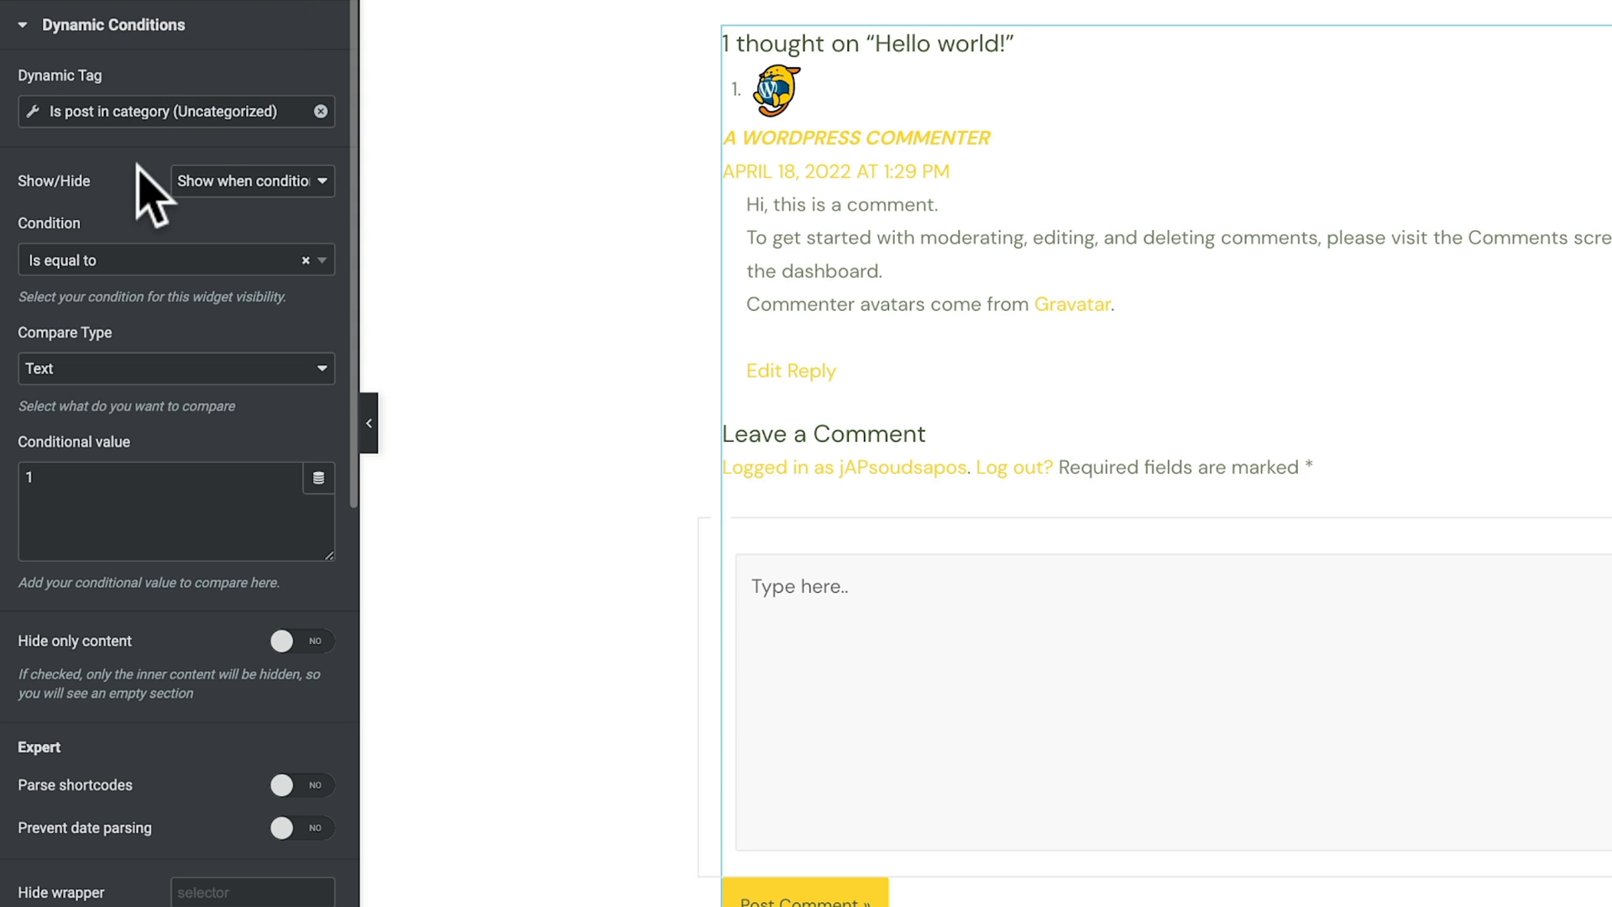
mouse_move(166, 211)
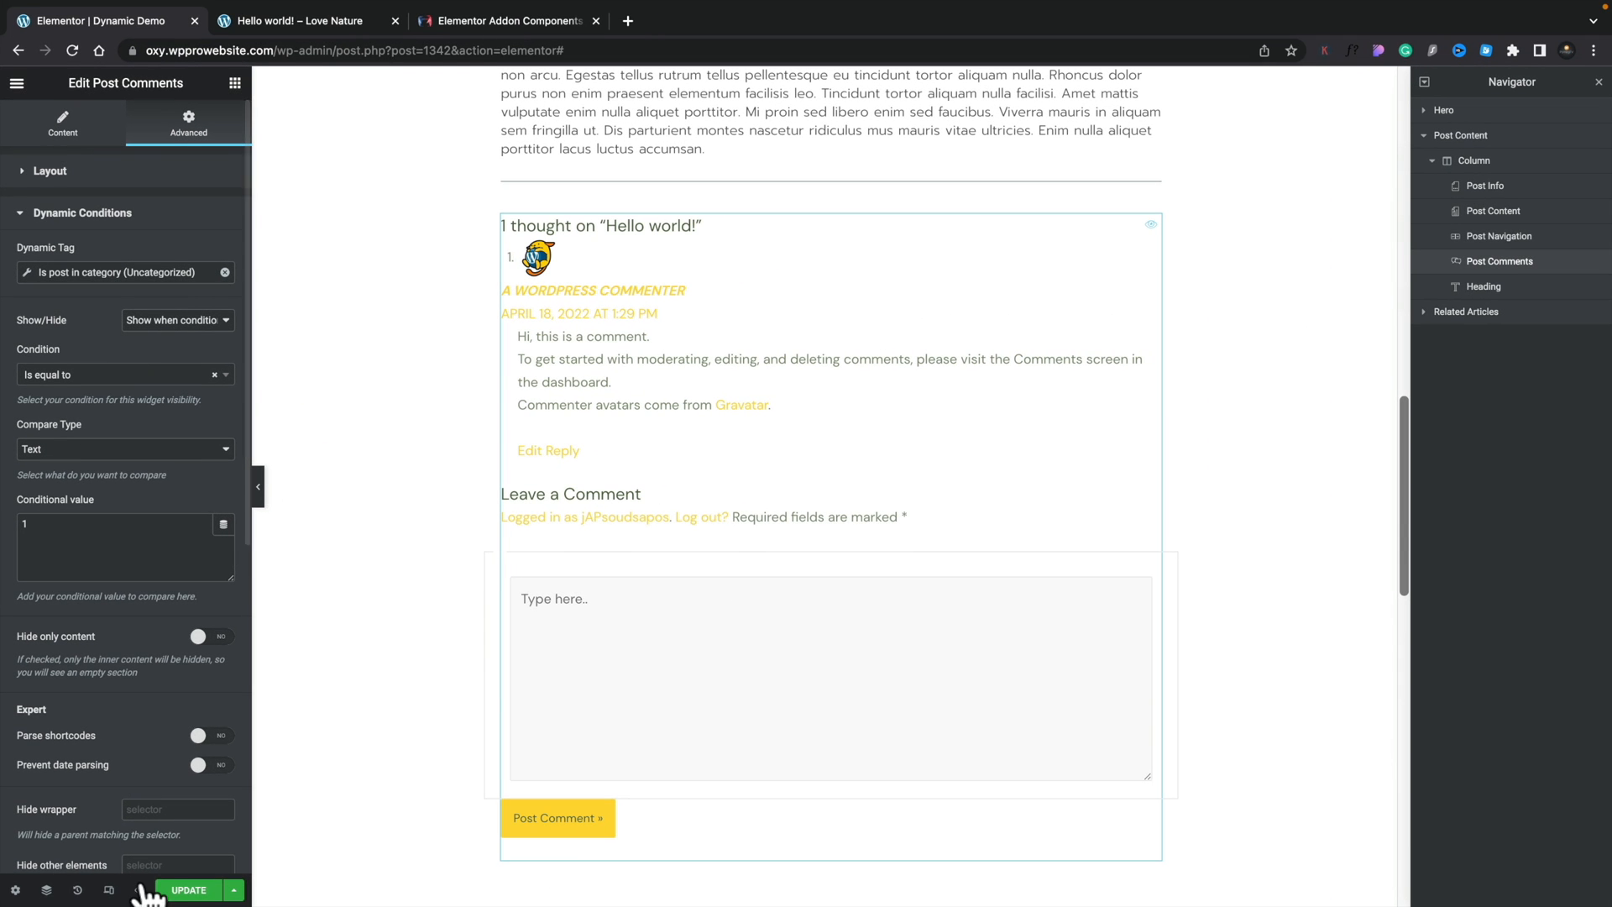
left_click(188, 889)
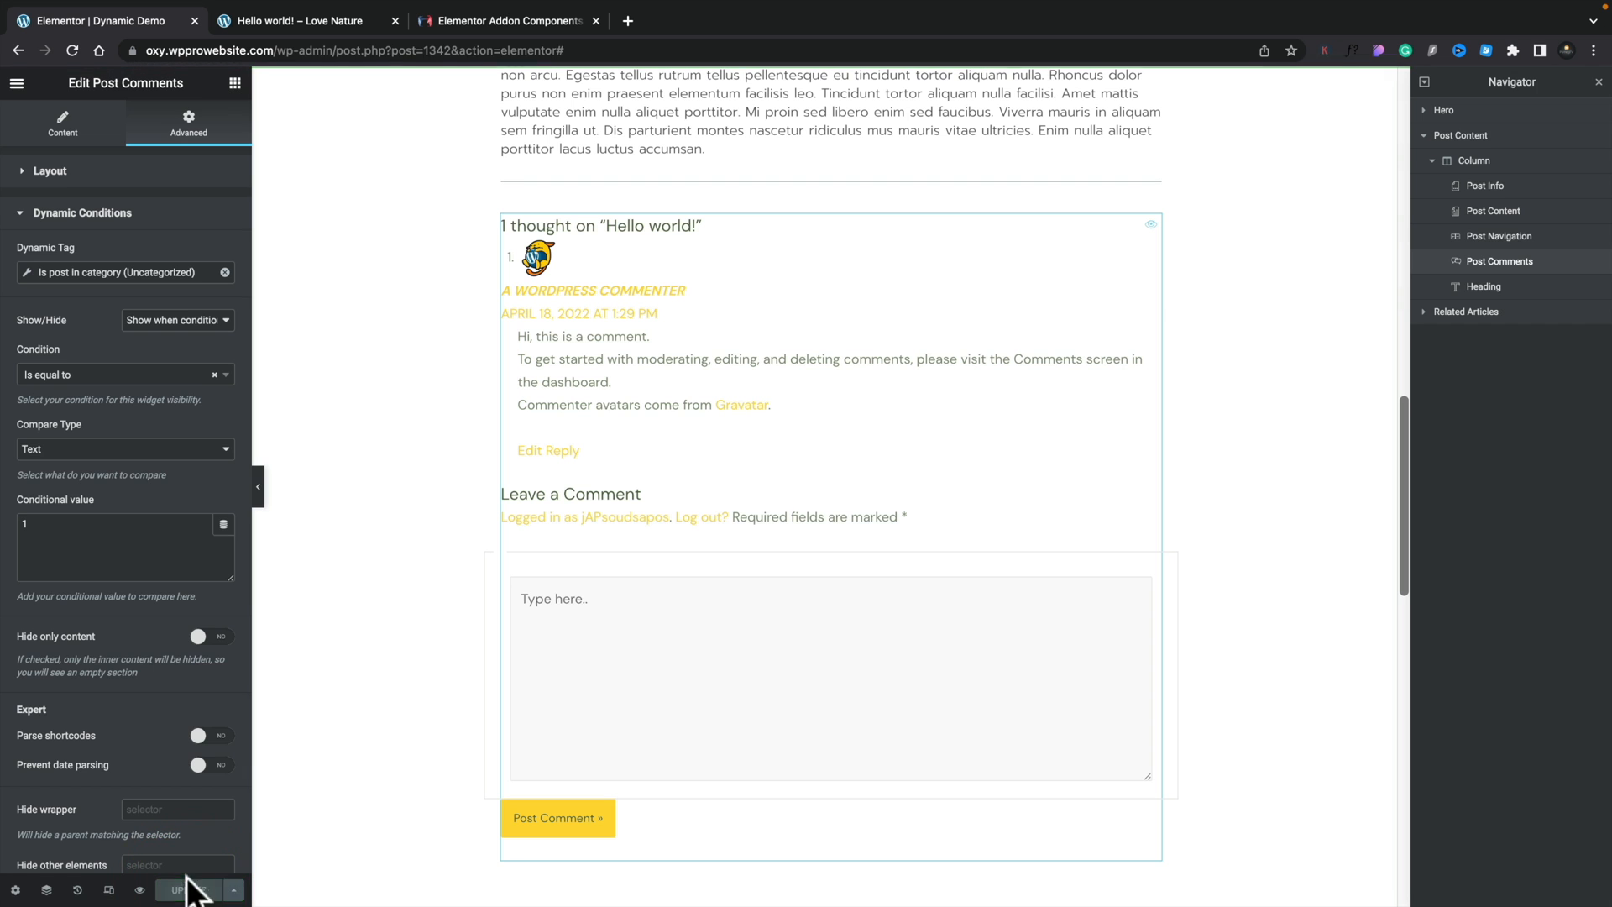
left_click(298, 20)
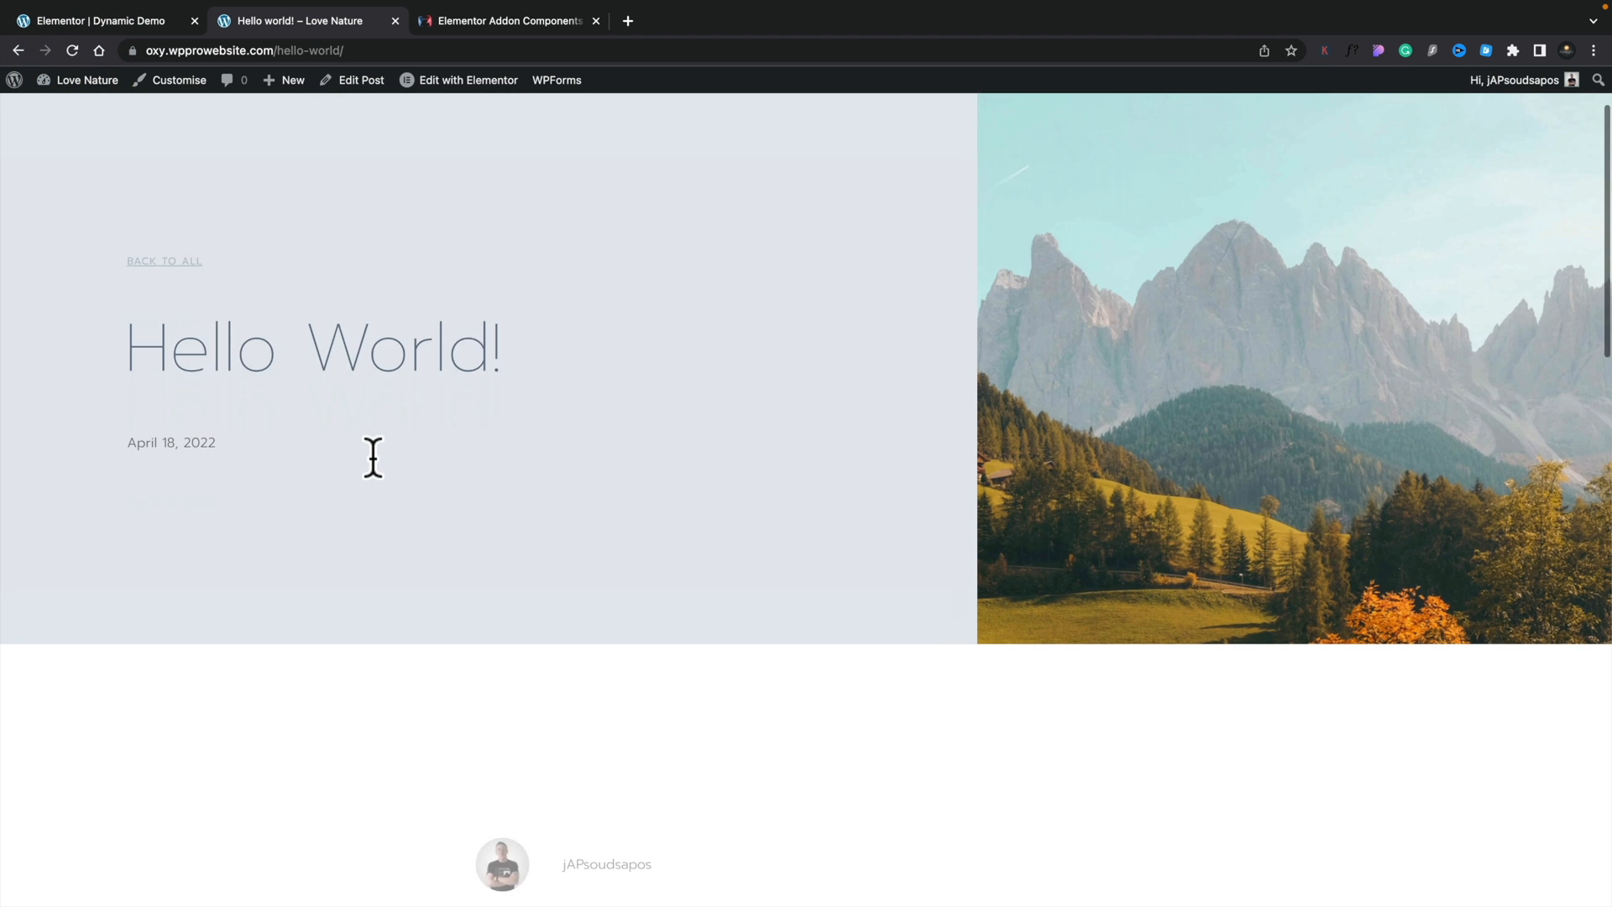
- Check the live post's comments, then give a heading below them the Is post in category tag
scroll("down", 3)
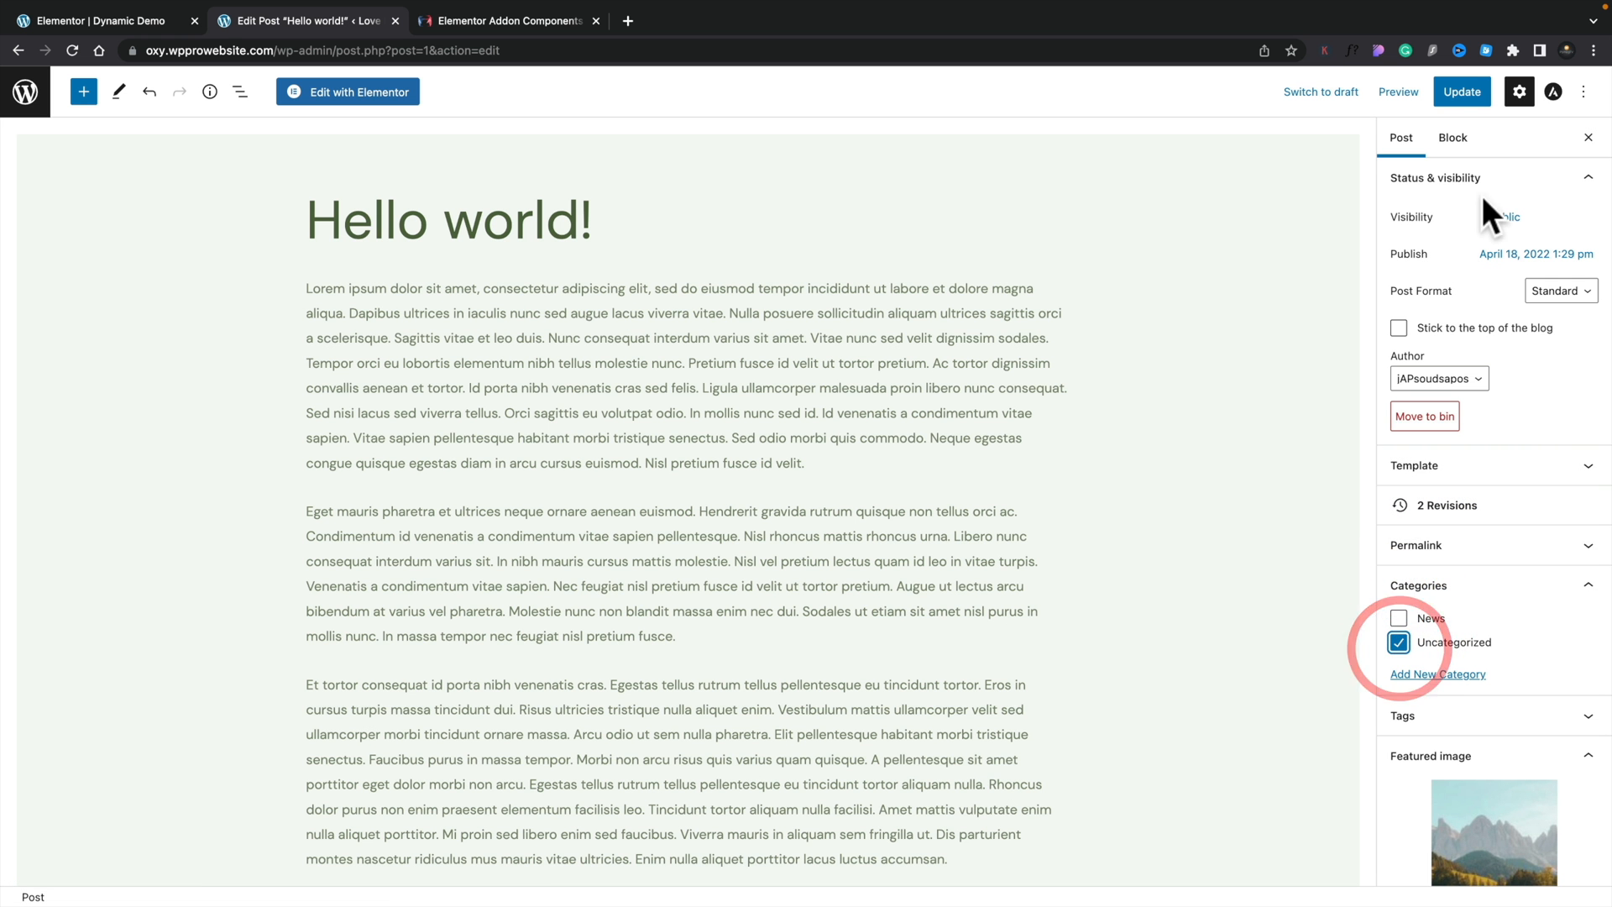
left_click(1416, 545)
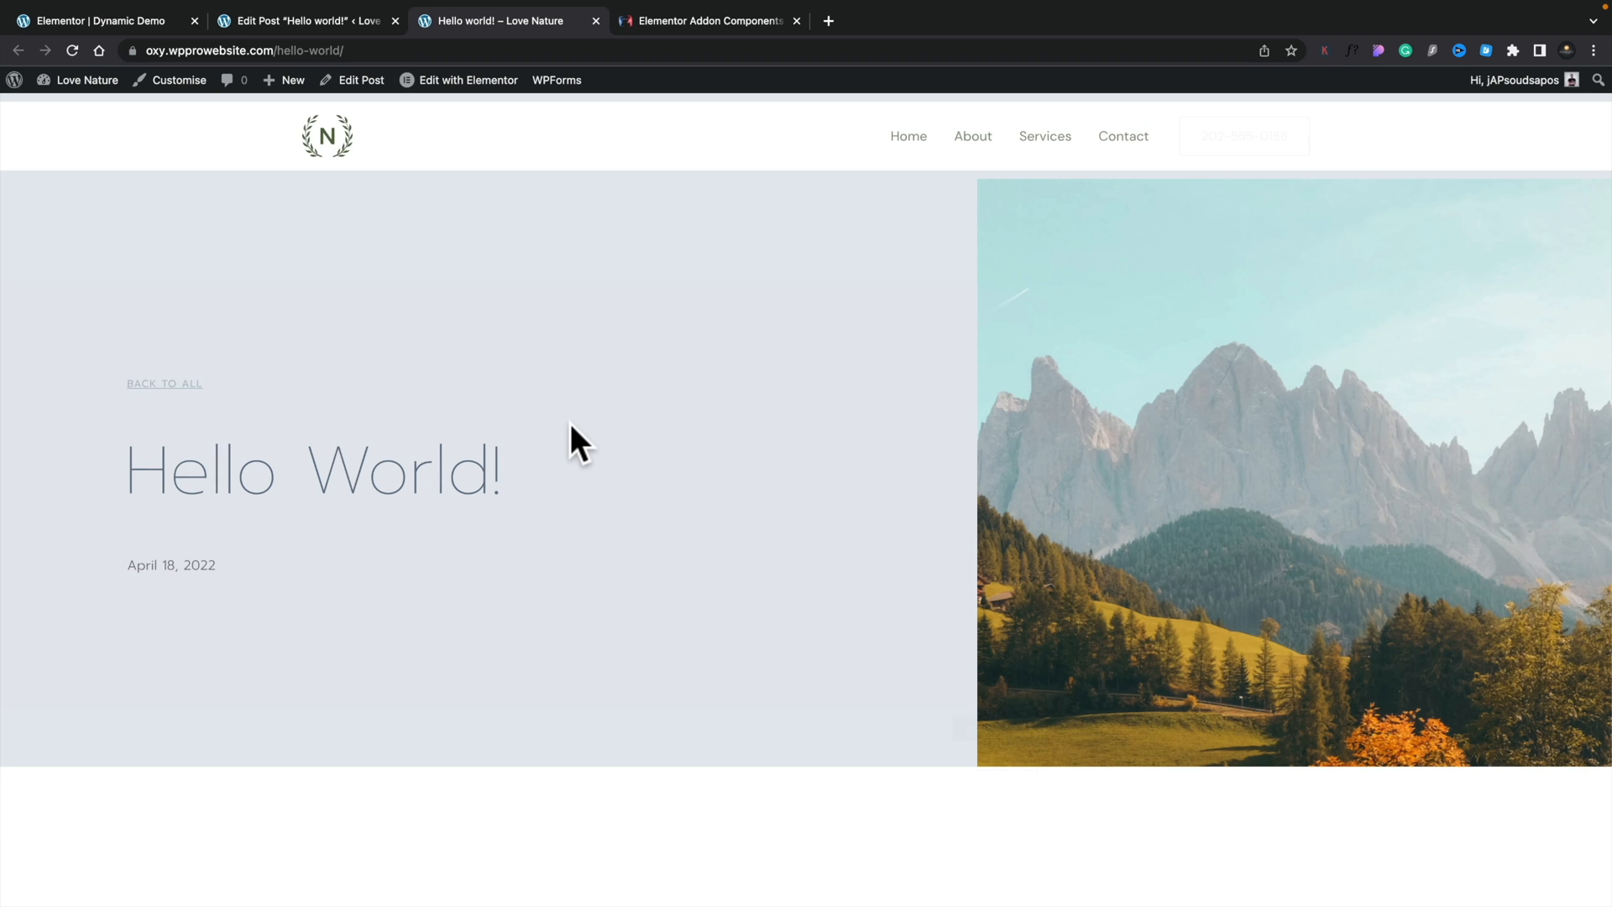
scroll("down", 3)
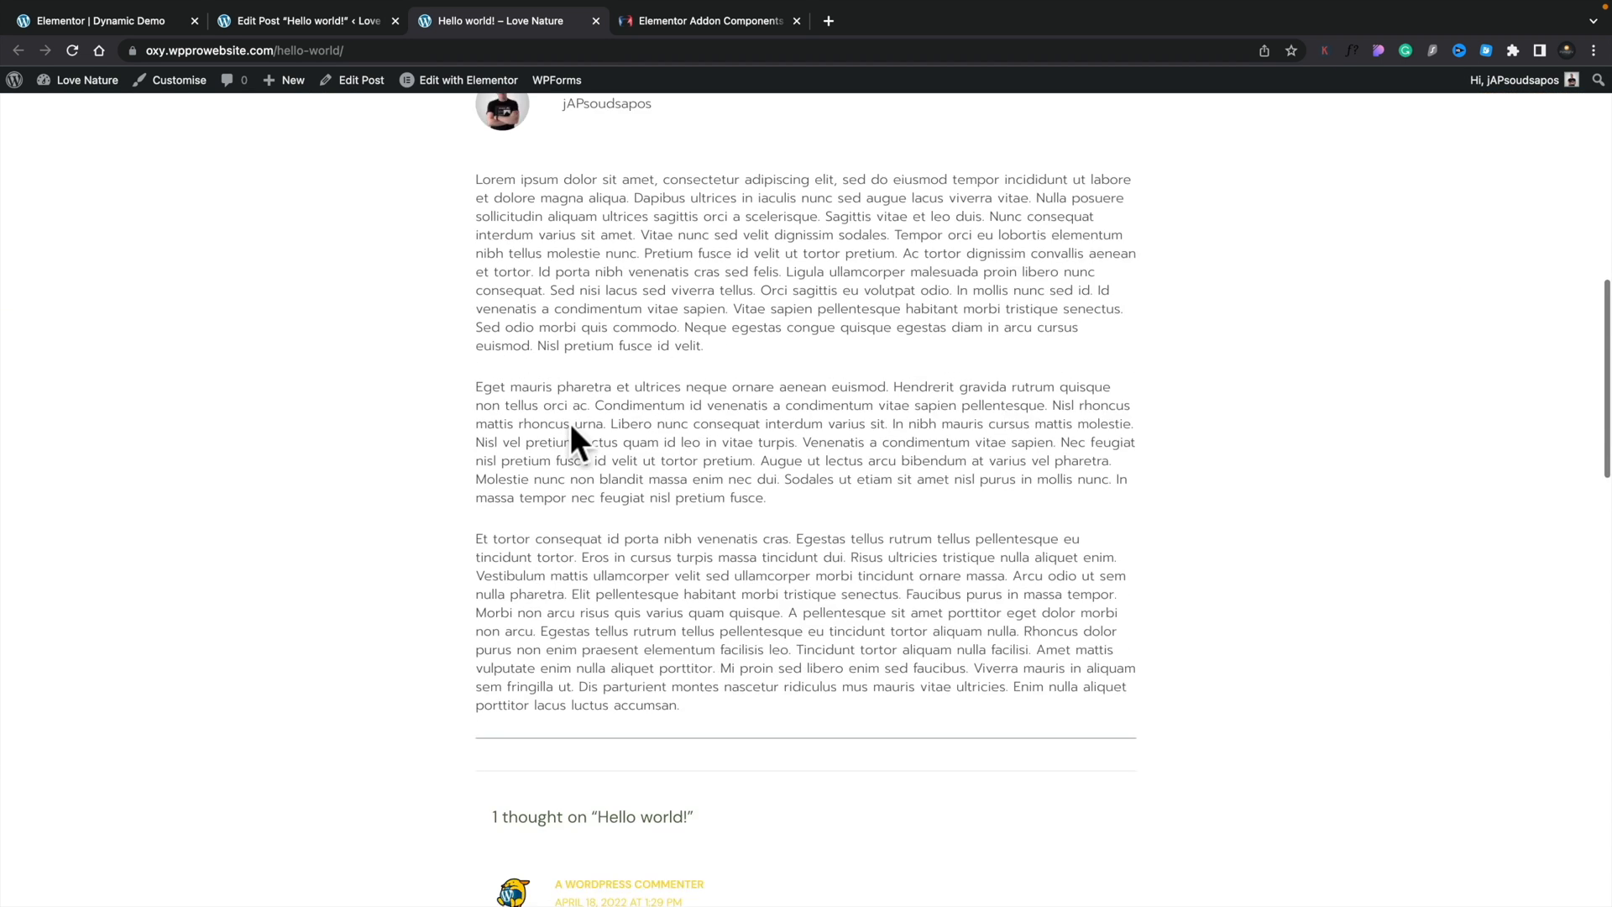
scroll("down", 3)
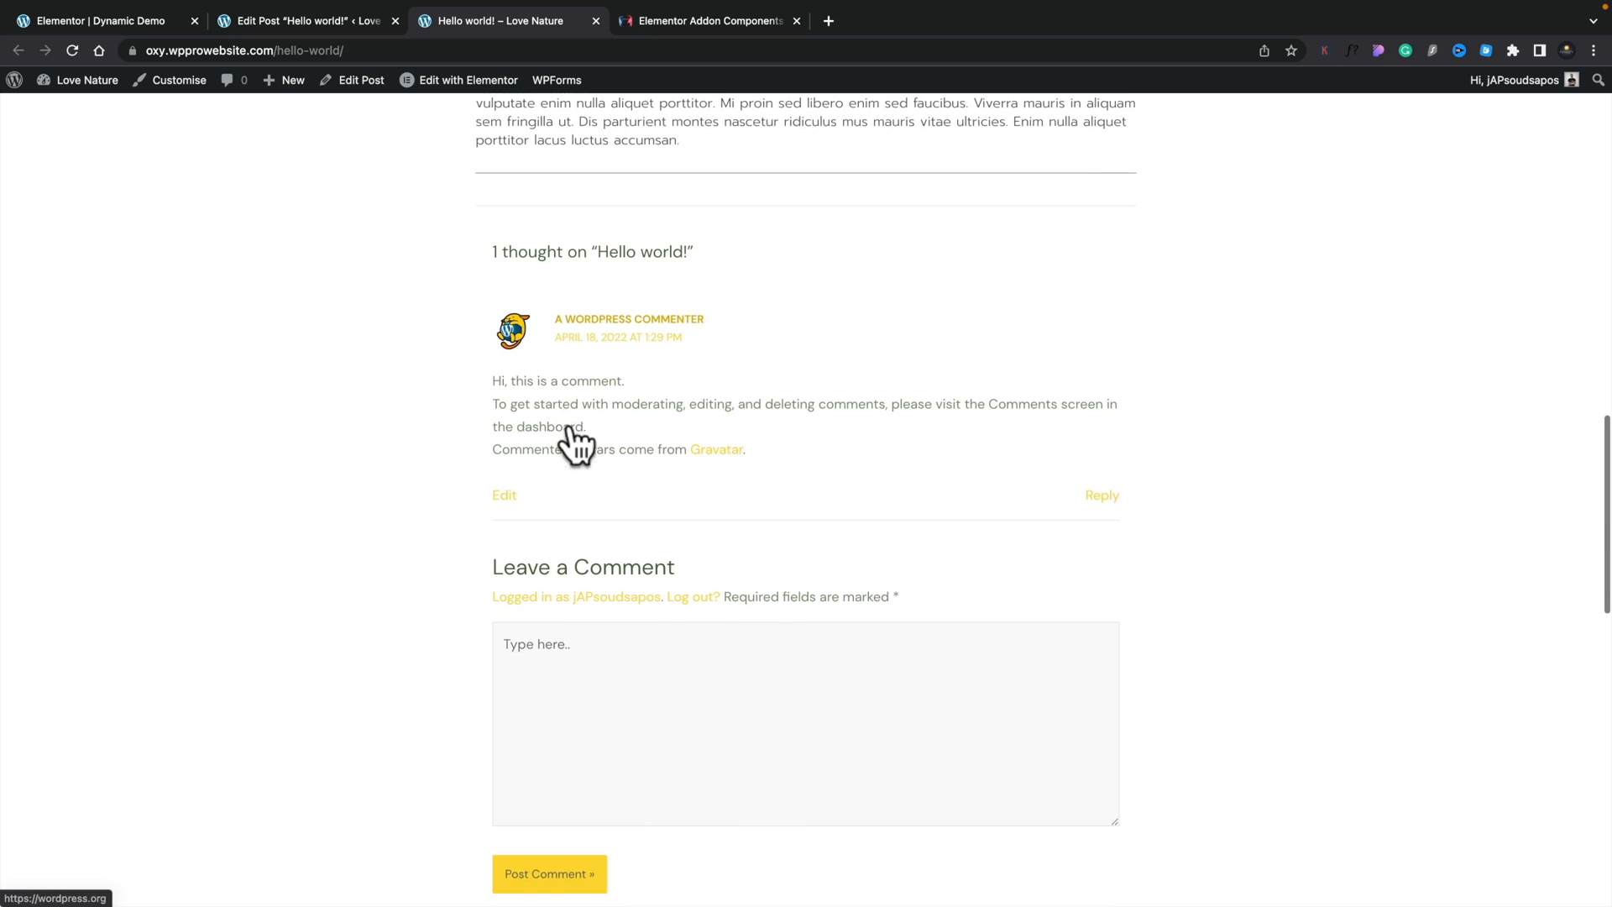
left_click(103, 20)
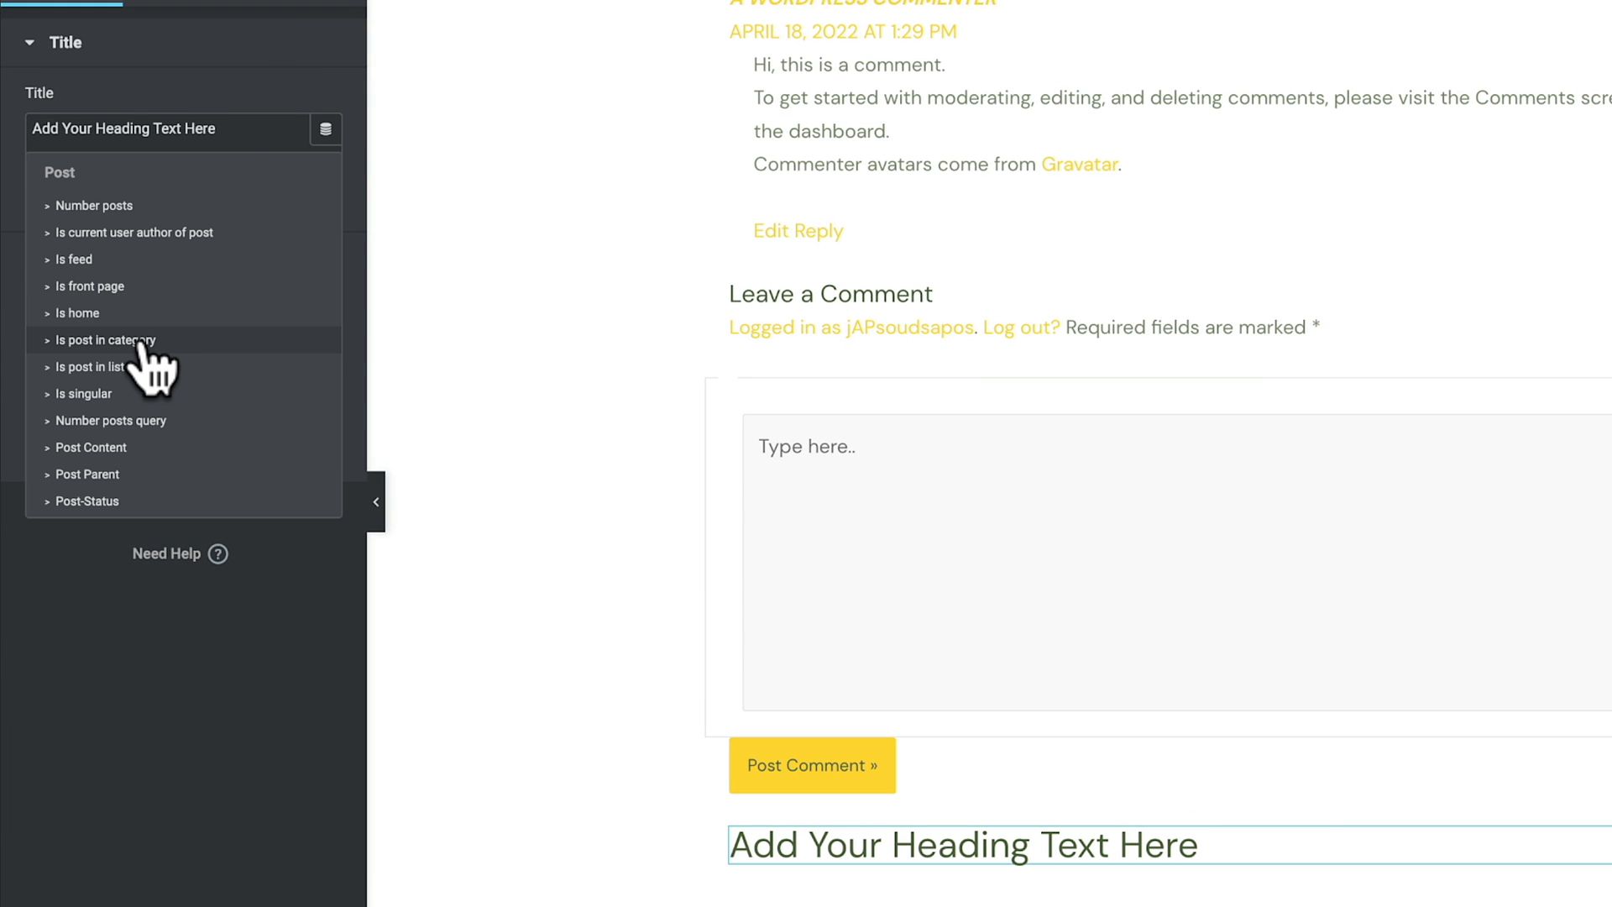
left_click(106, 339)
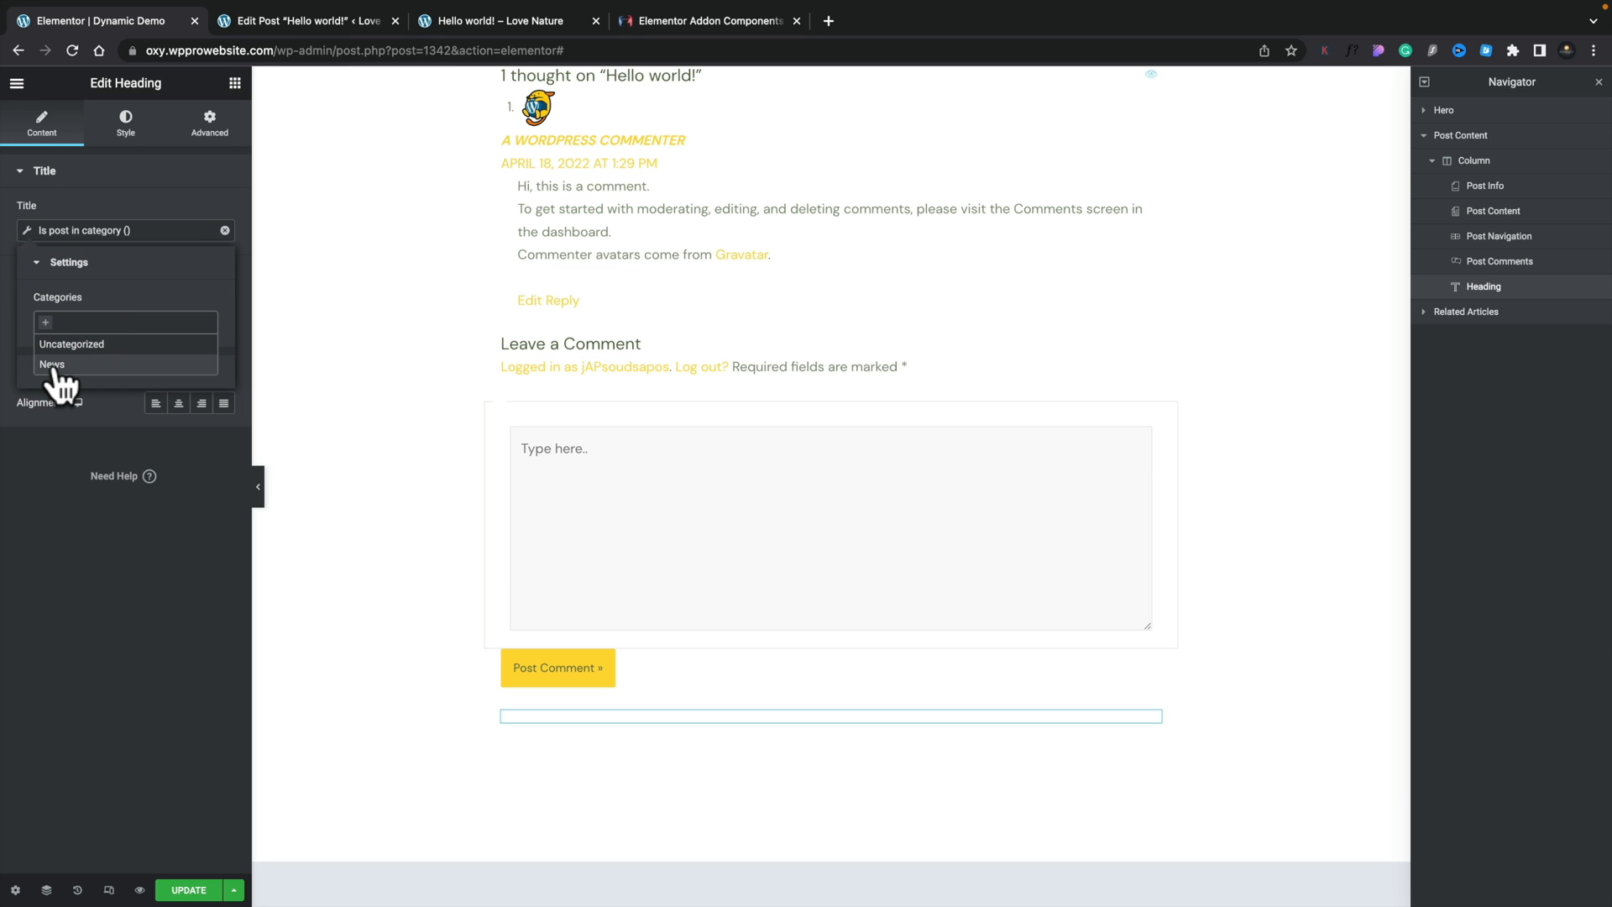
left_click(52, 366)
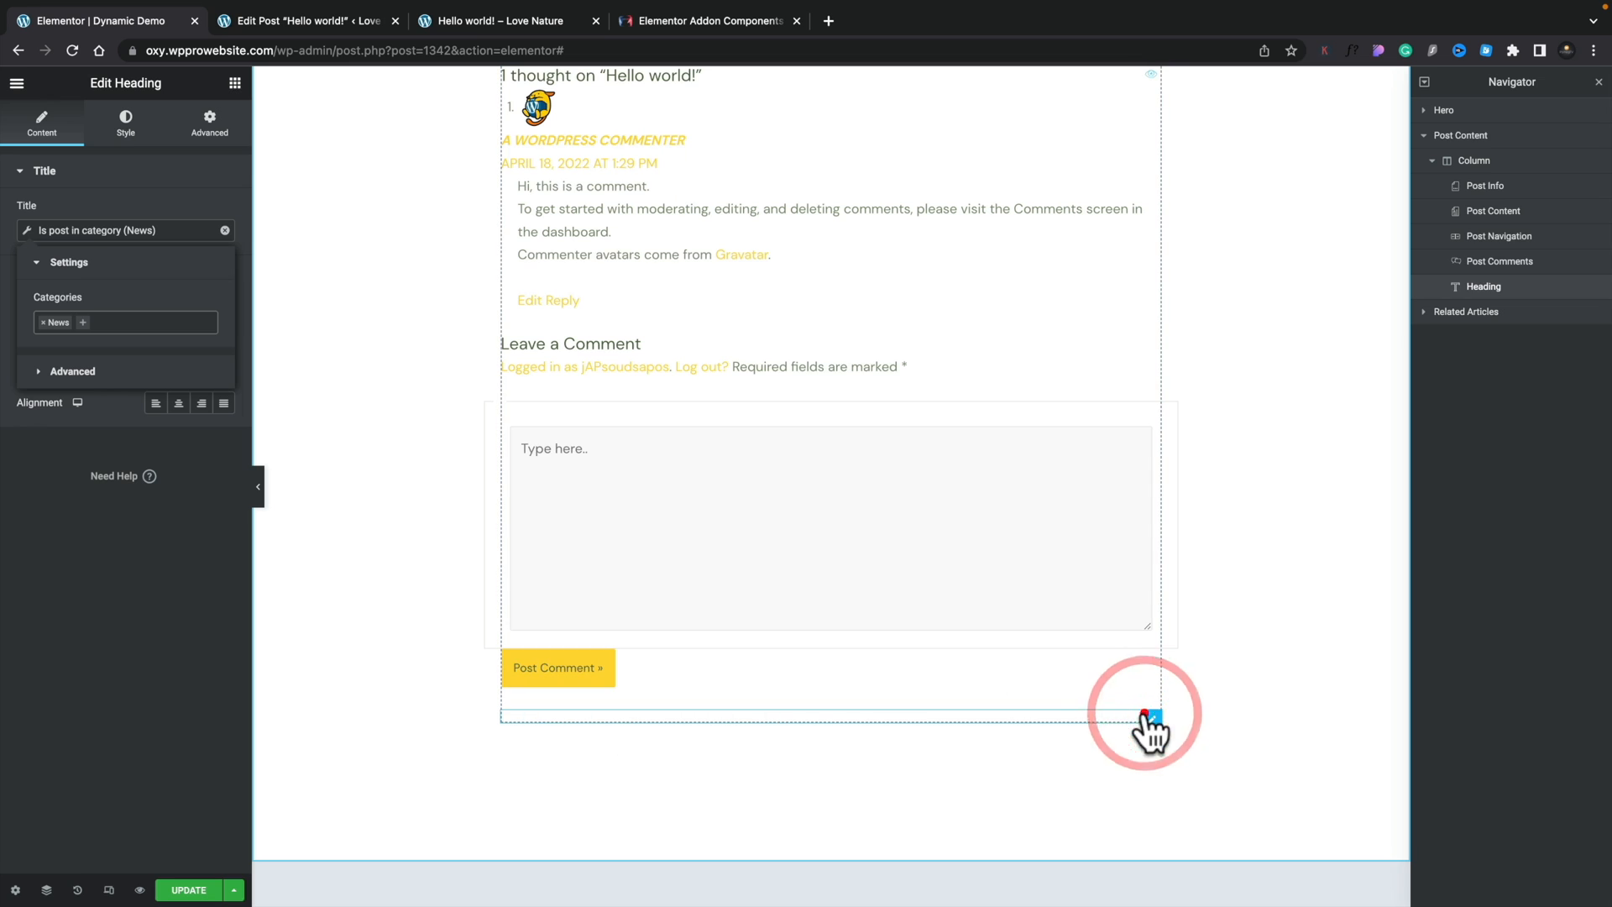
right_click(1149, 716)
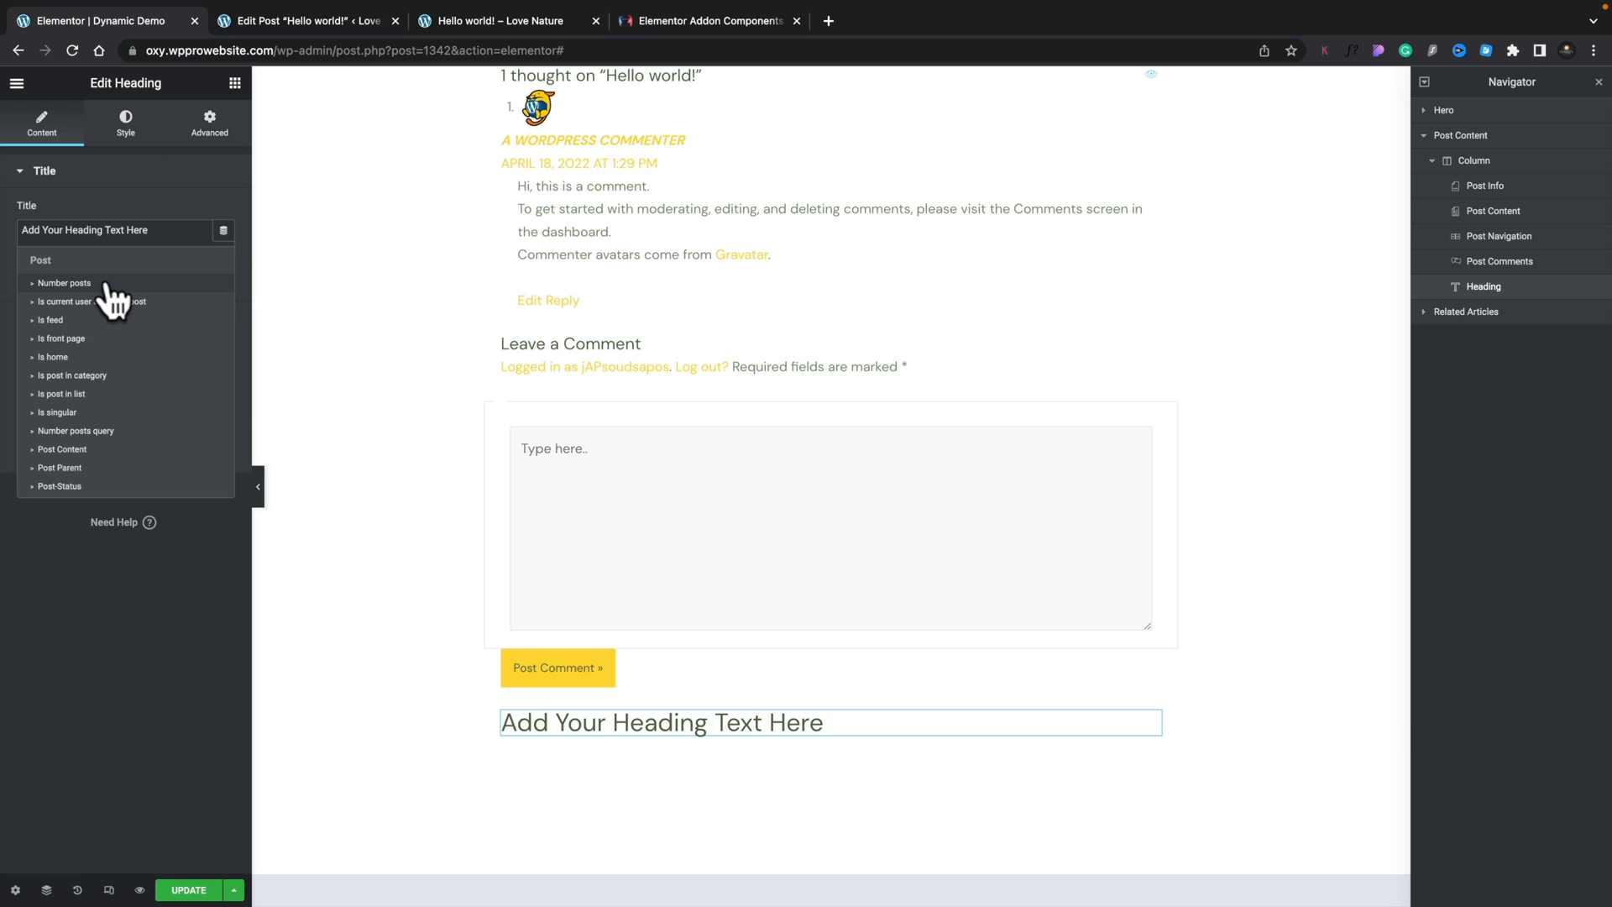
left_click(64, 283)
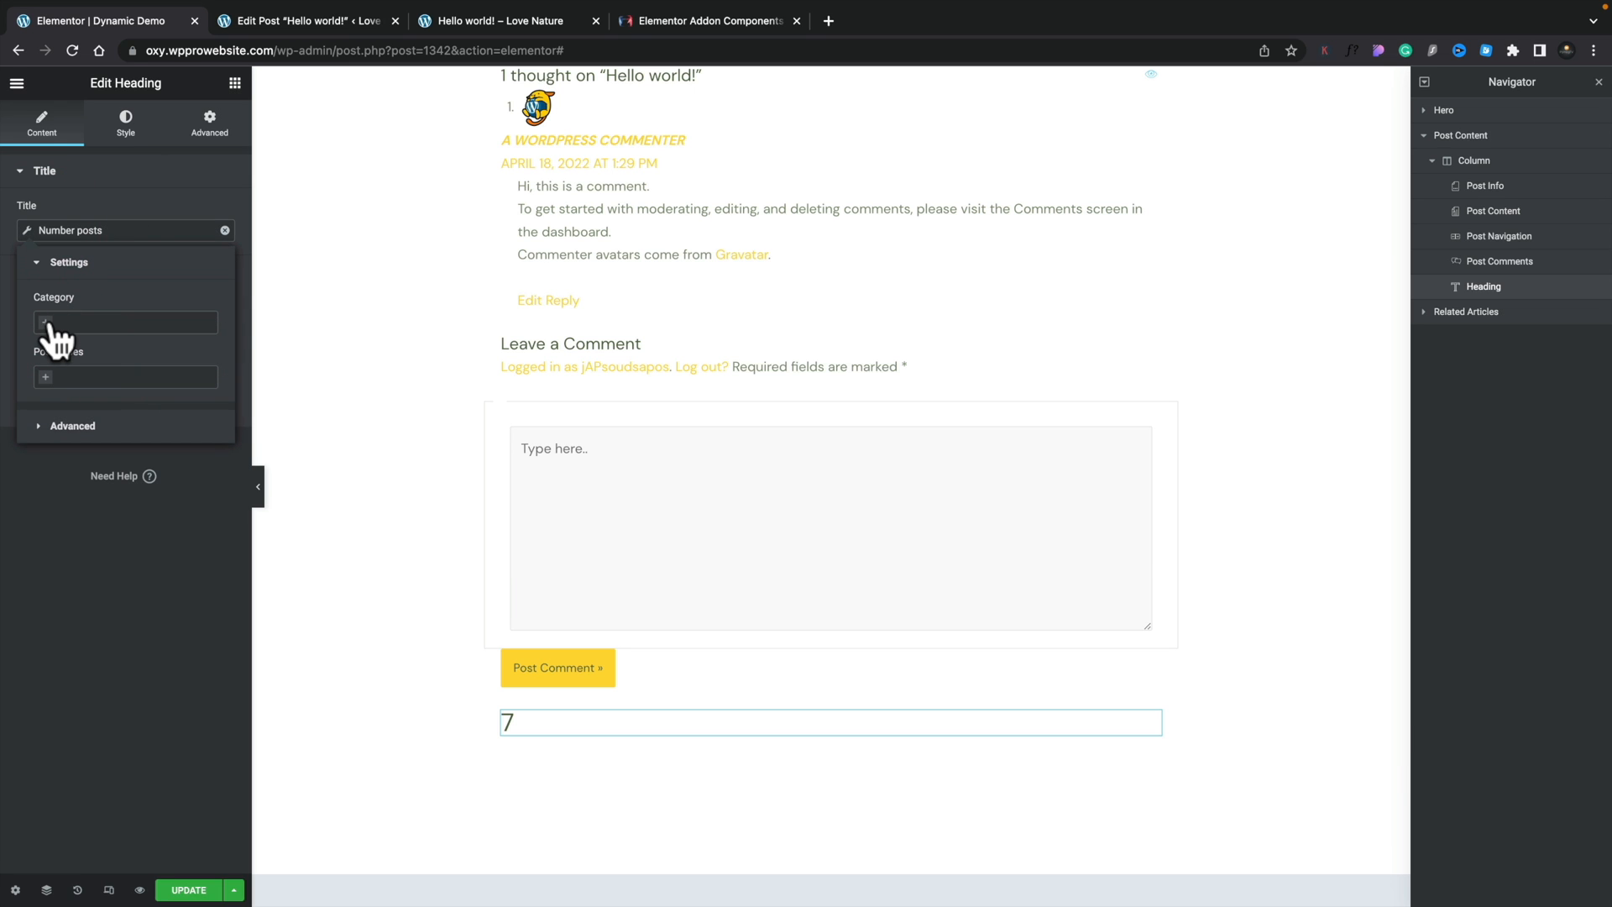
left_click(124, 322)
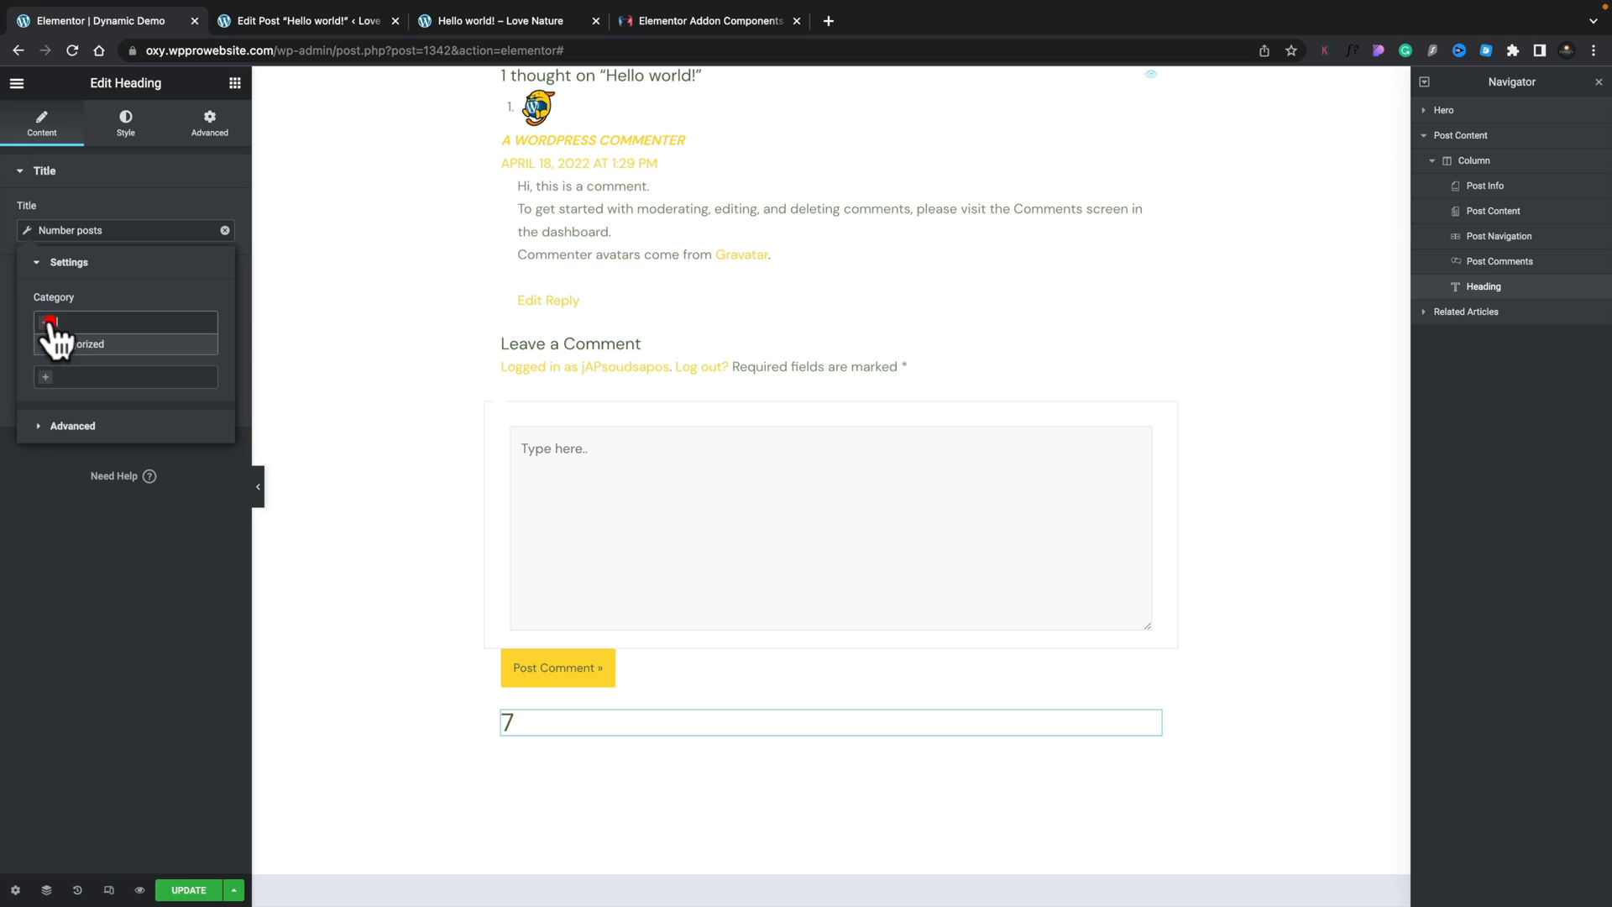
left_click(68, 262)
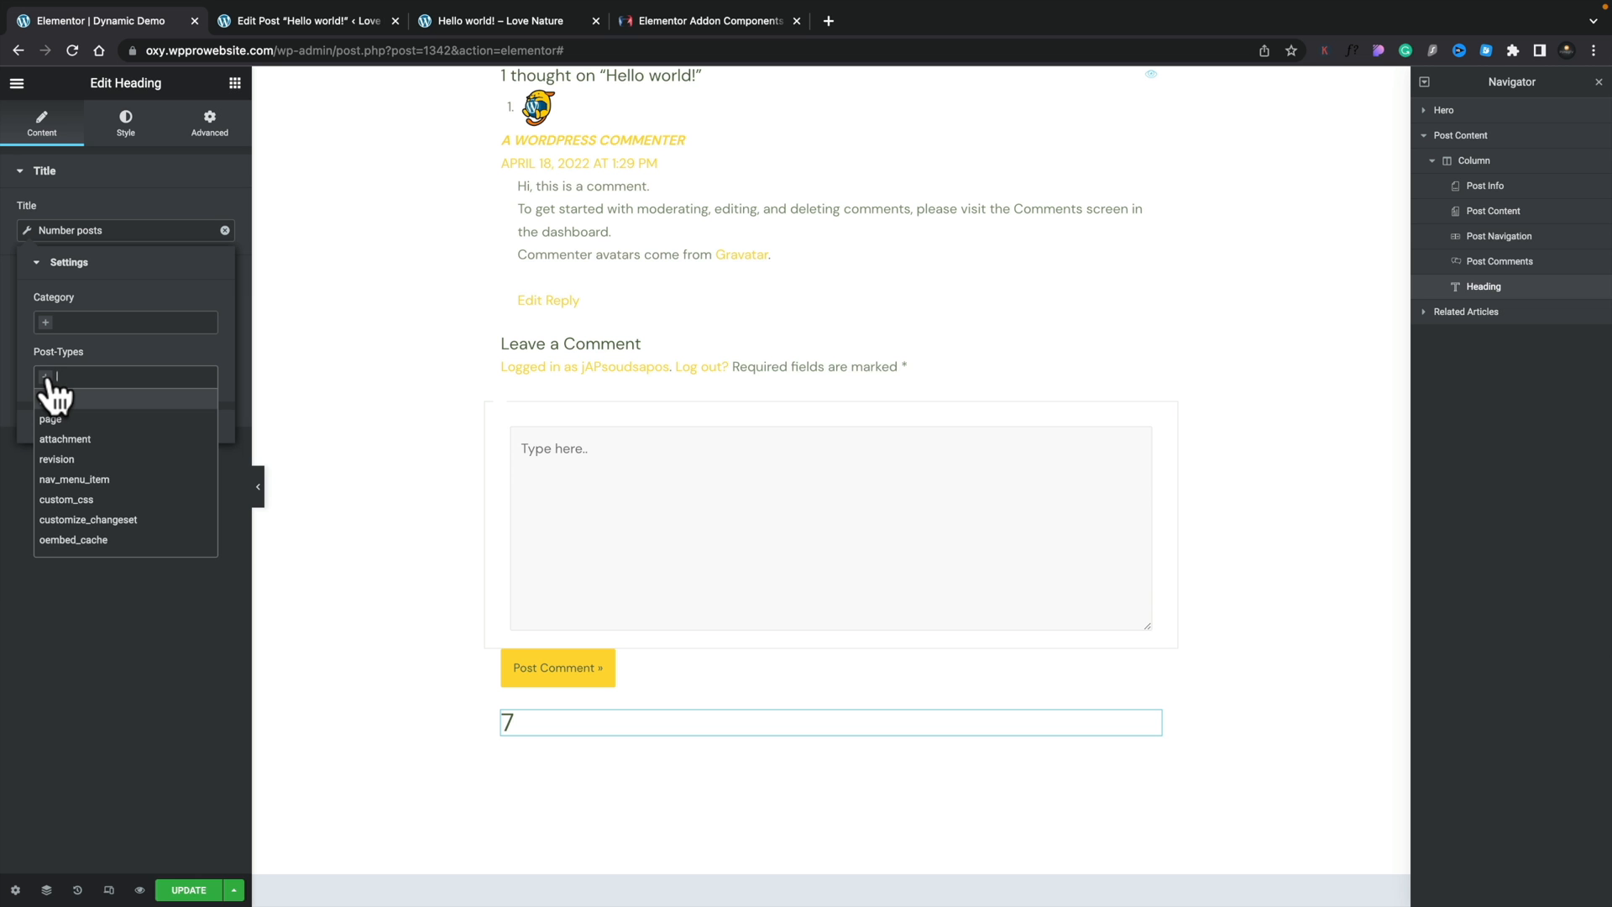
left_click(223, 230)
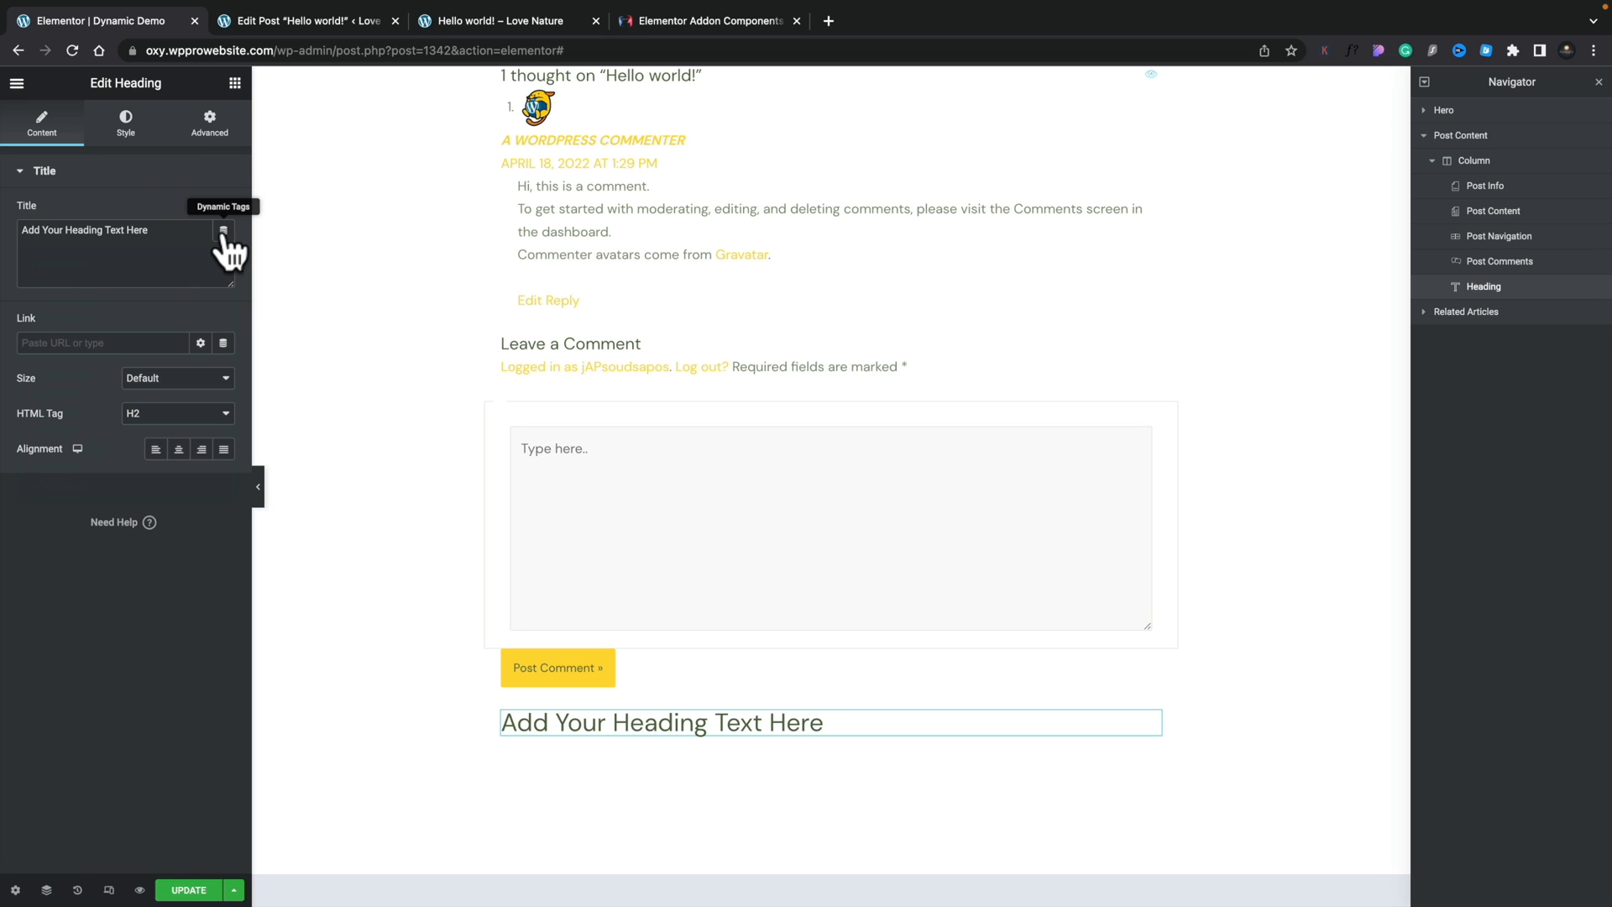
- Switch the heading title to the Post-Status dynamic tag so it shows 'publish'
left_click(223, 230)
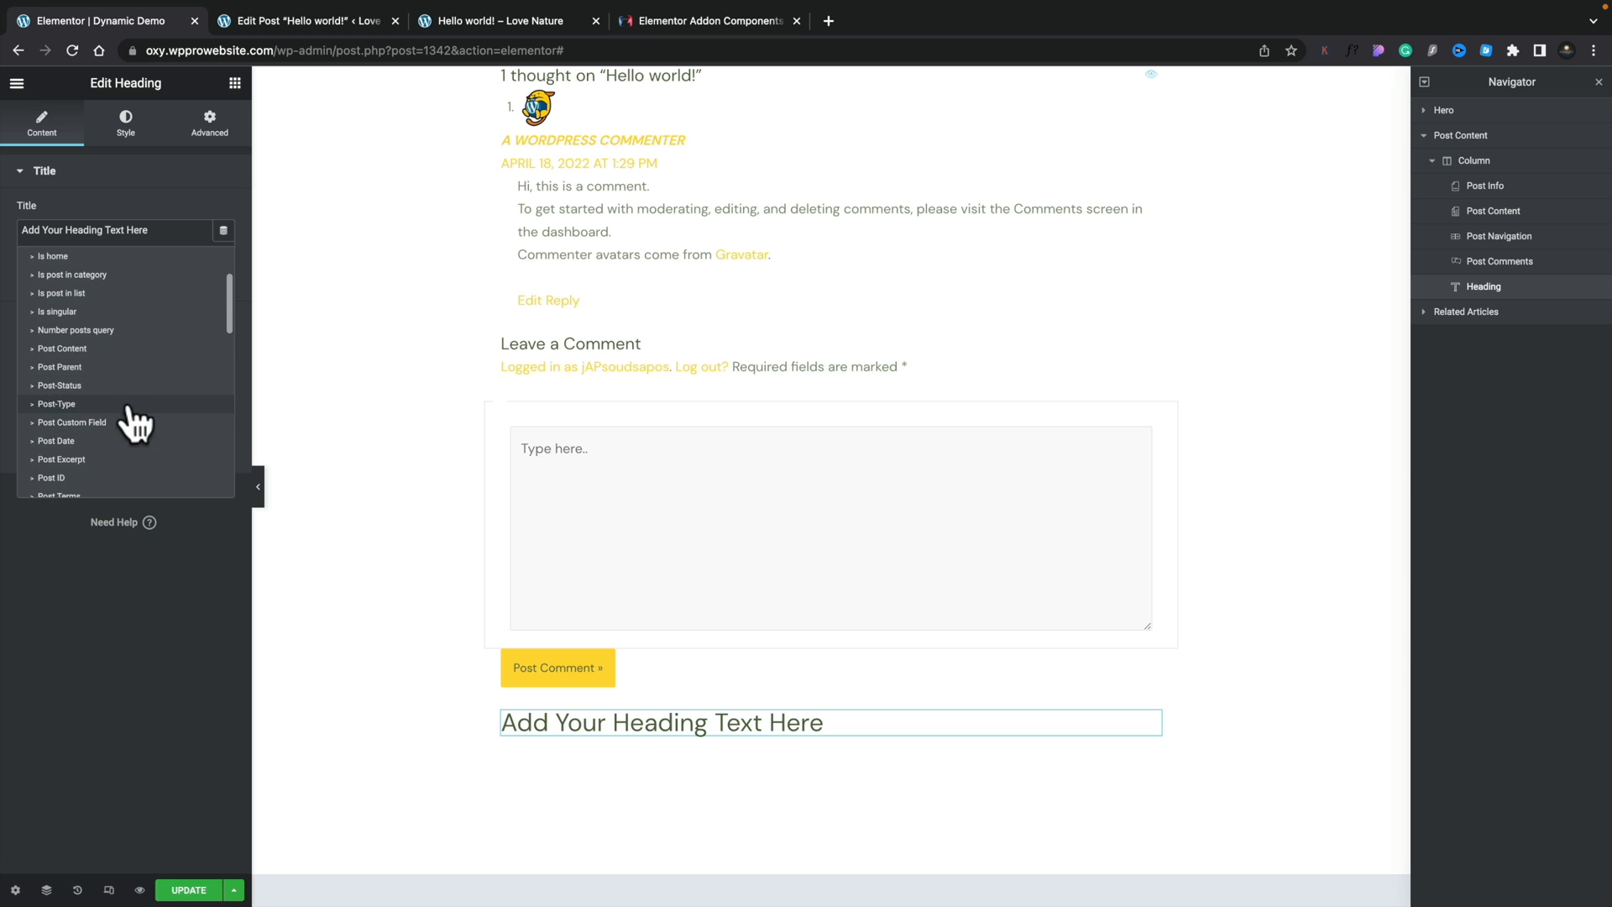
left_click(60, 385)
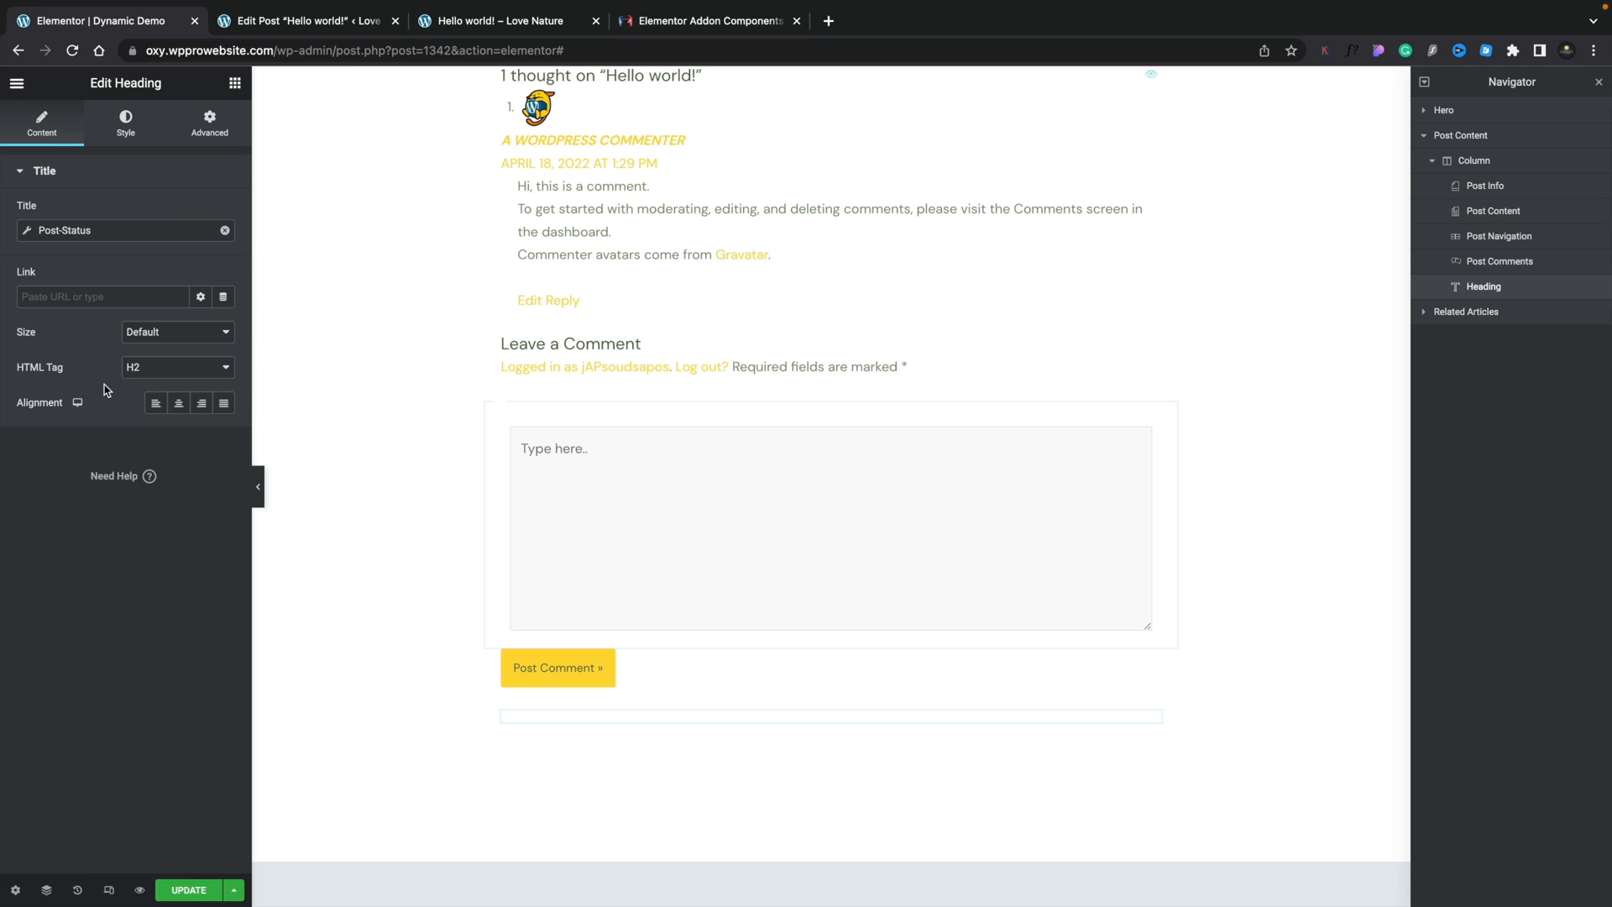
type("publish")
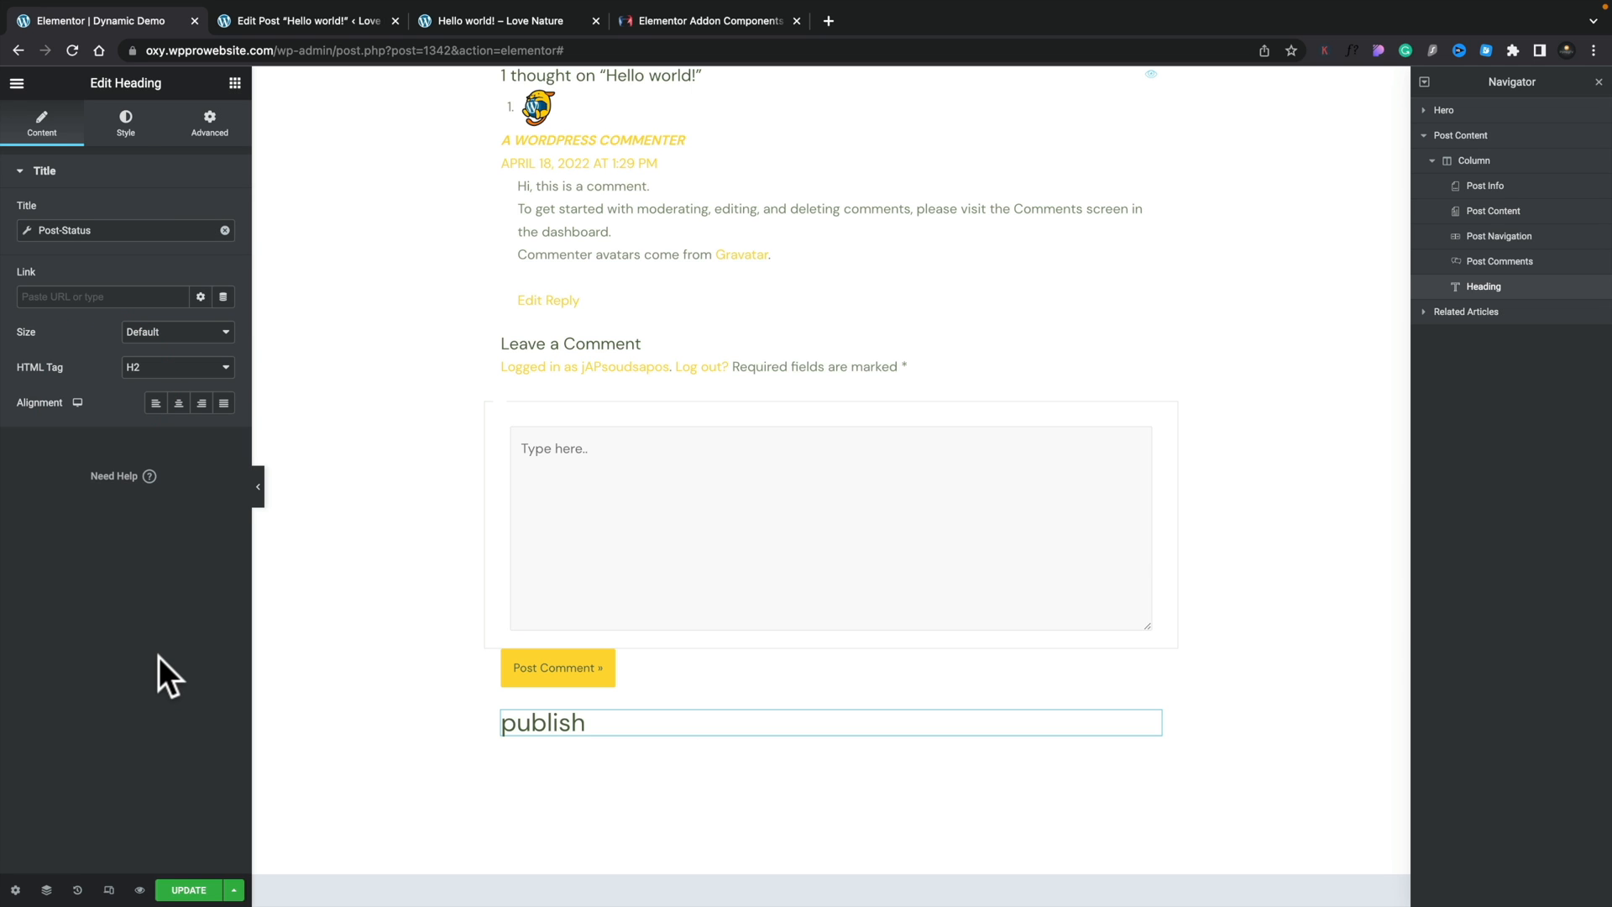